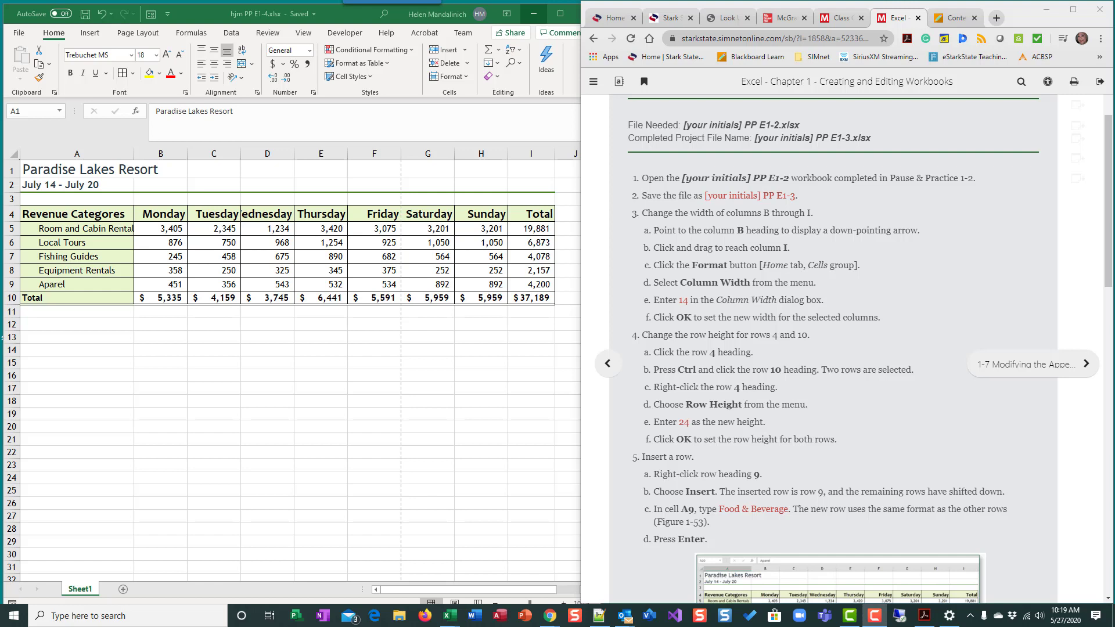
mouse_move(1106, 209)
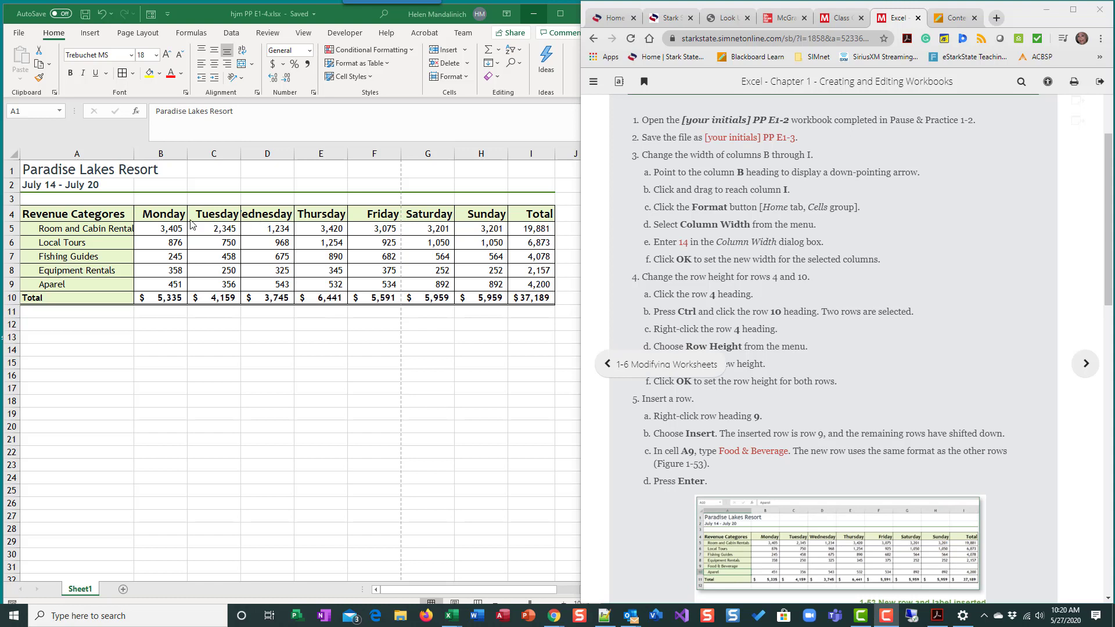
mouse_move(447, 222)
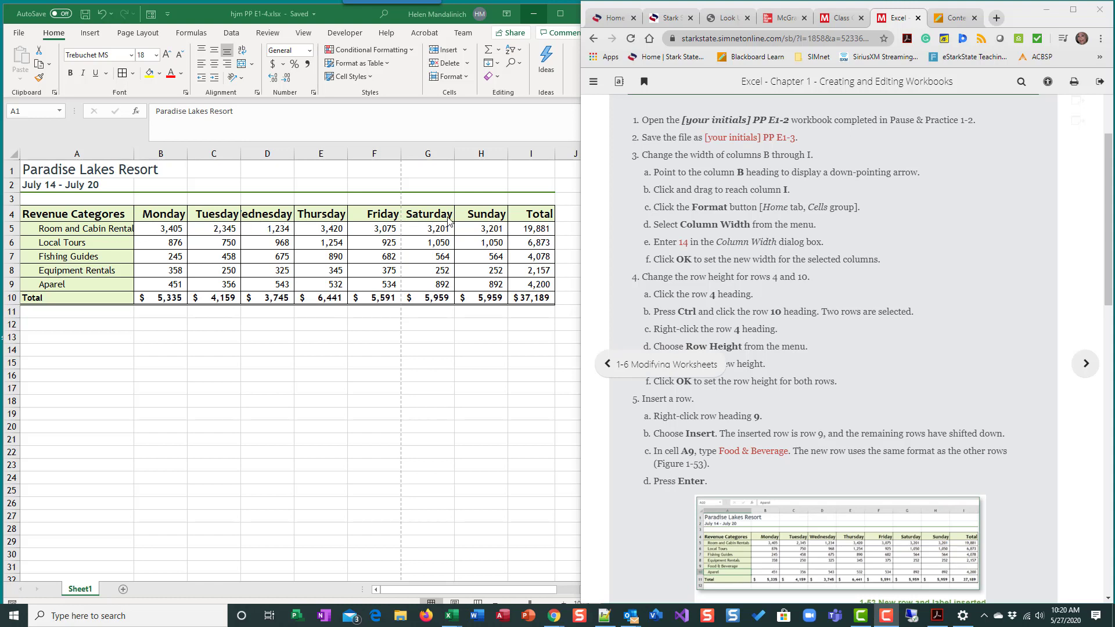
mouse_move(448, 221)
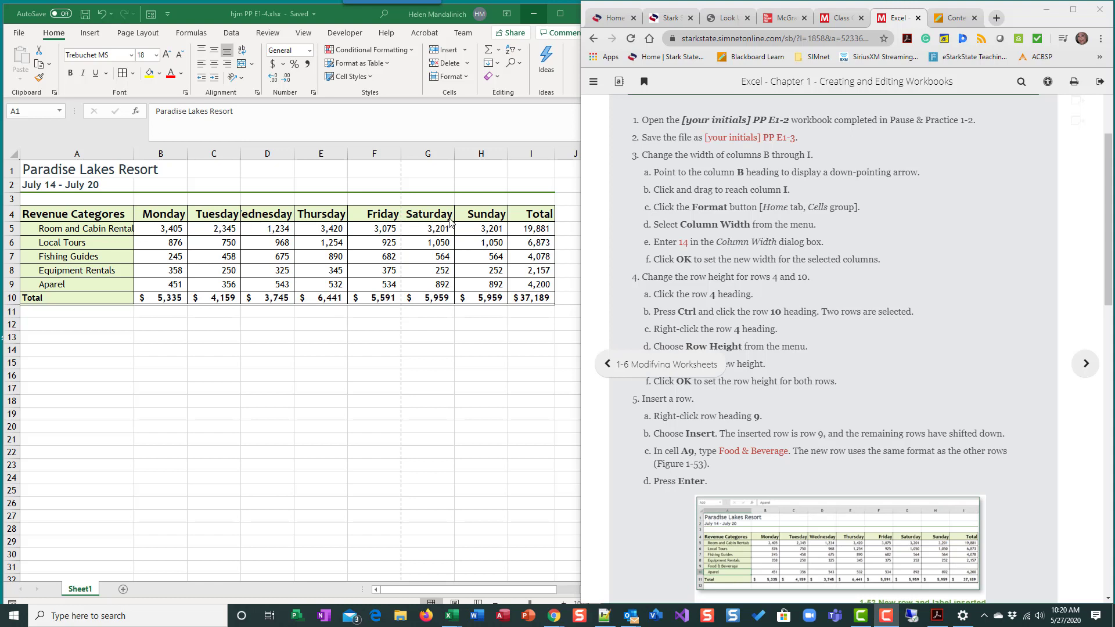
mouse_move(421, 223)
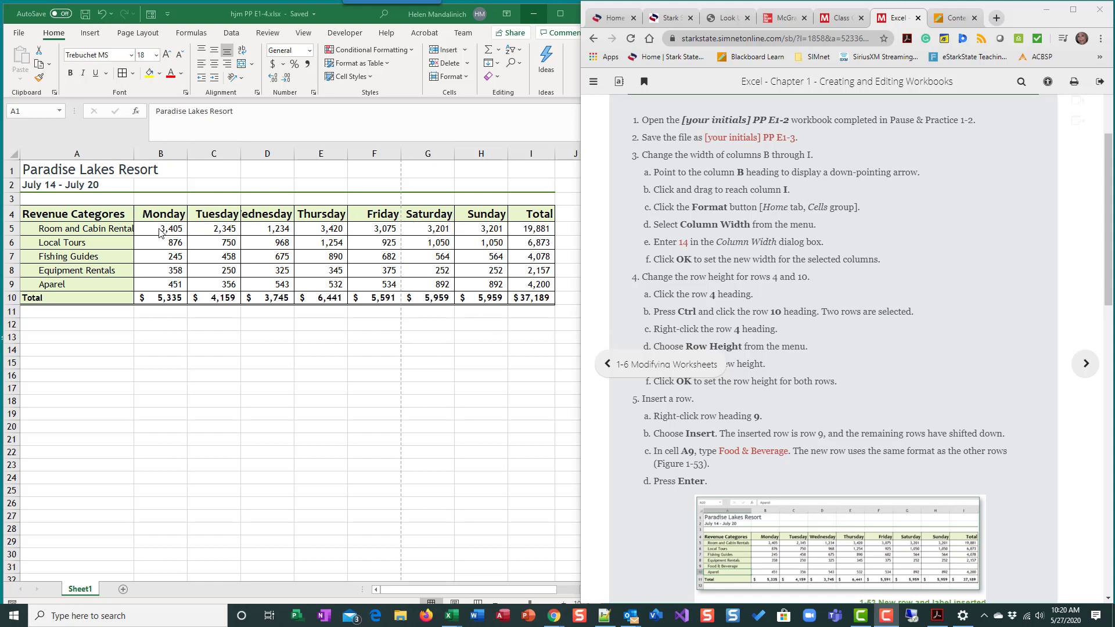
mouse_move(163, 232)
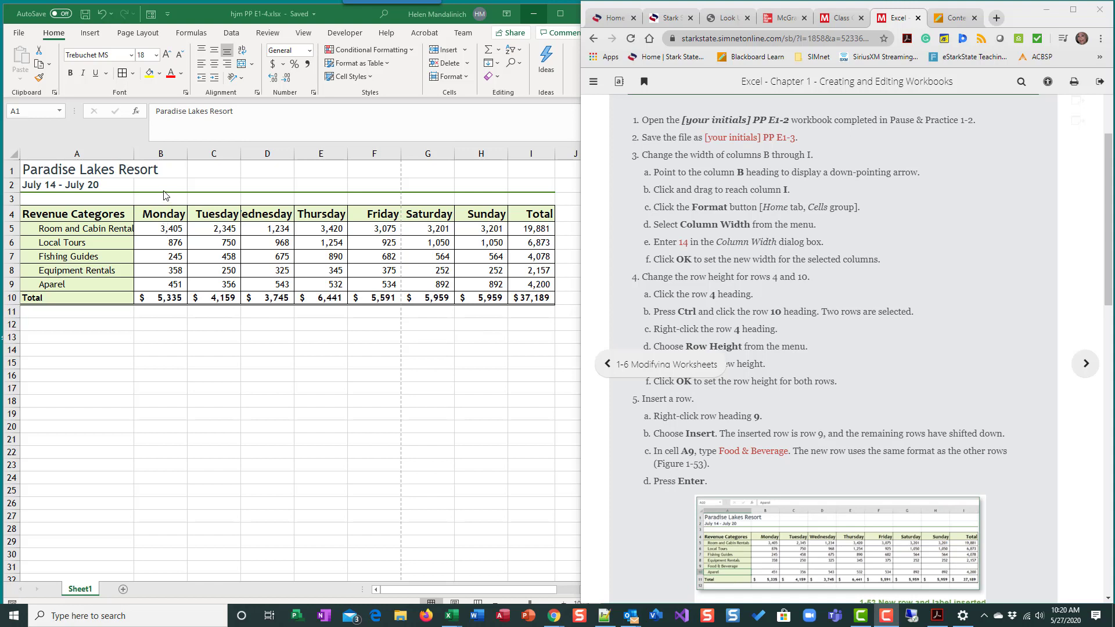
mouse_move(206, 357)
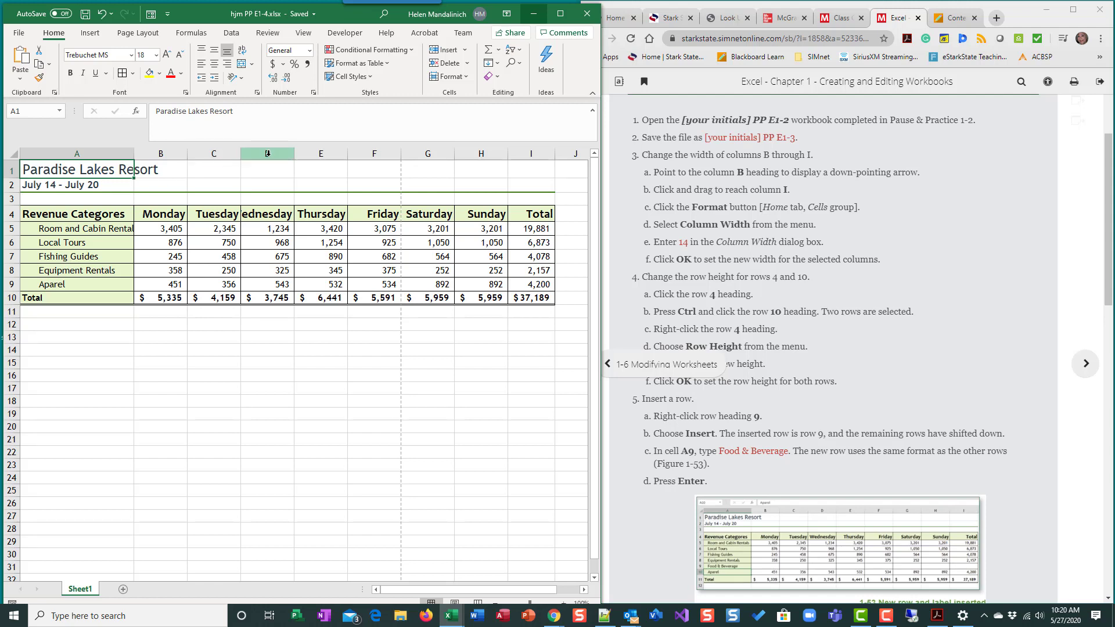
Step: Select columns B through I of the revenue table by dragging across their headings
left_click(267, 153)
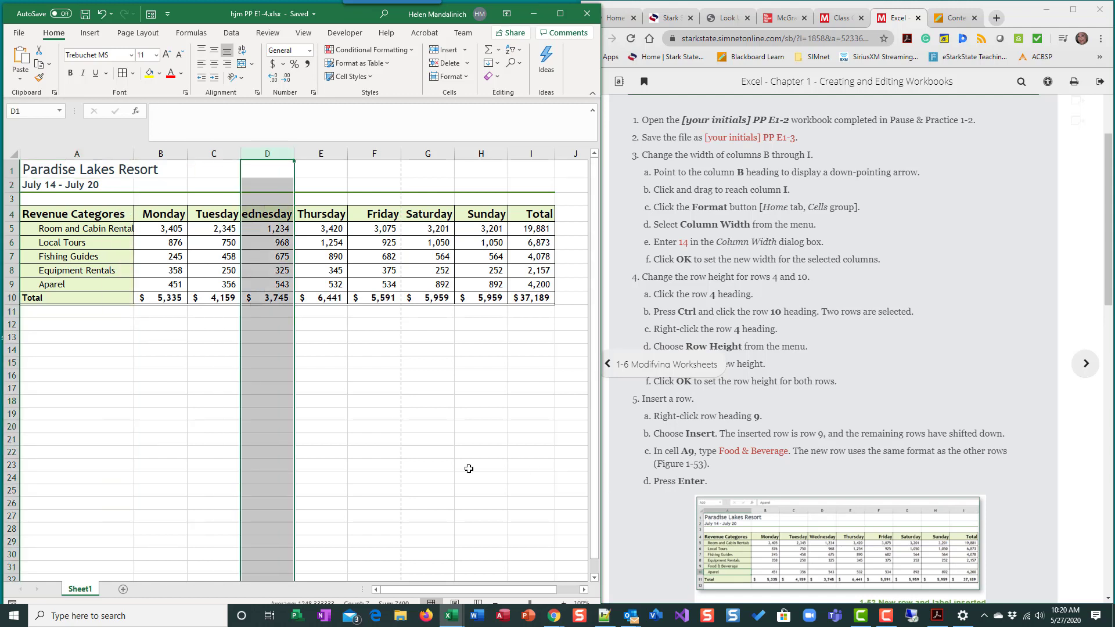
left_click(480, 465)
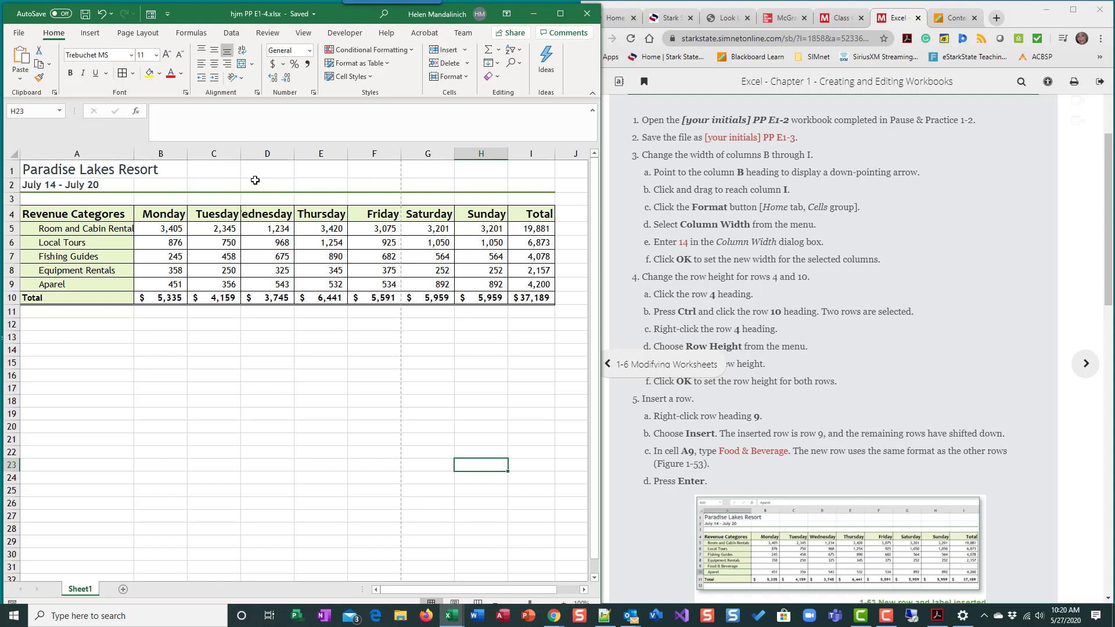
left_click(11, 198)
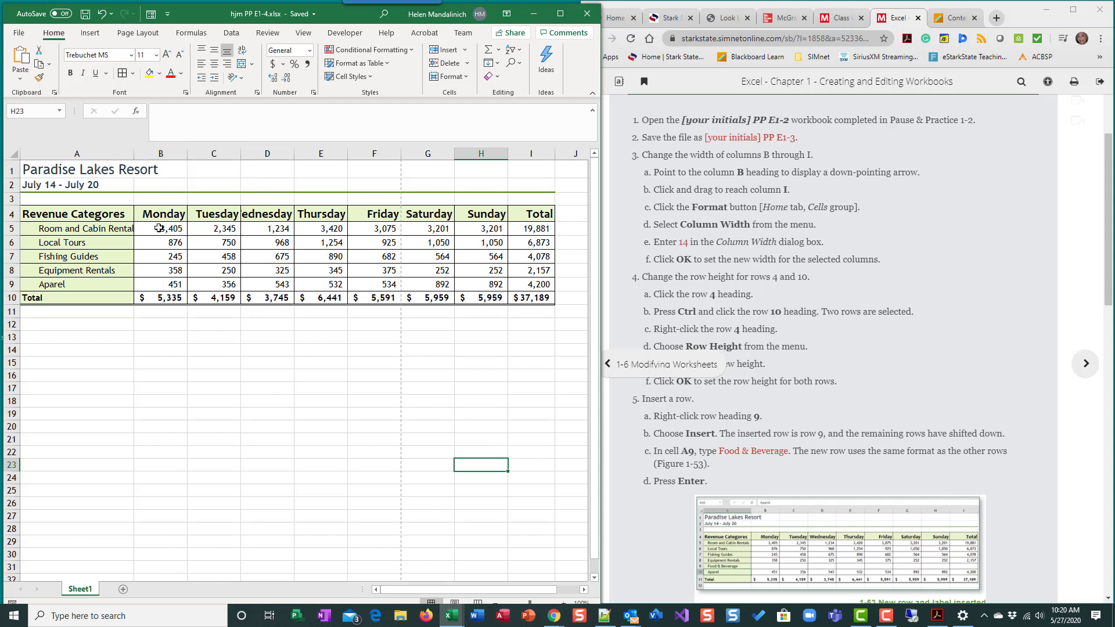
left_click(159, 153)
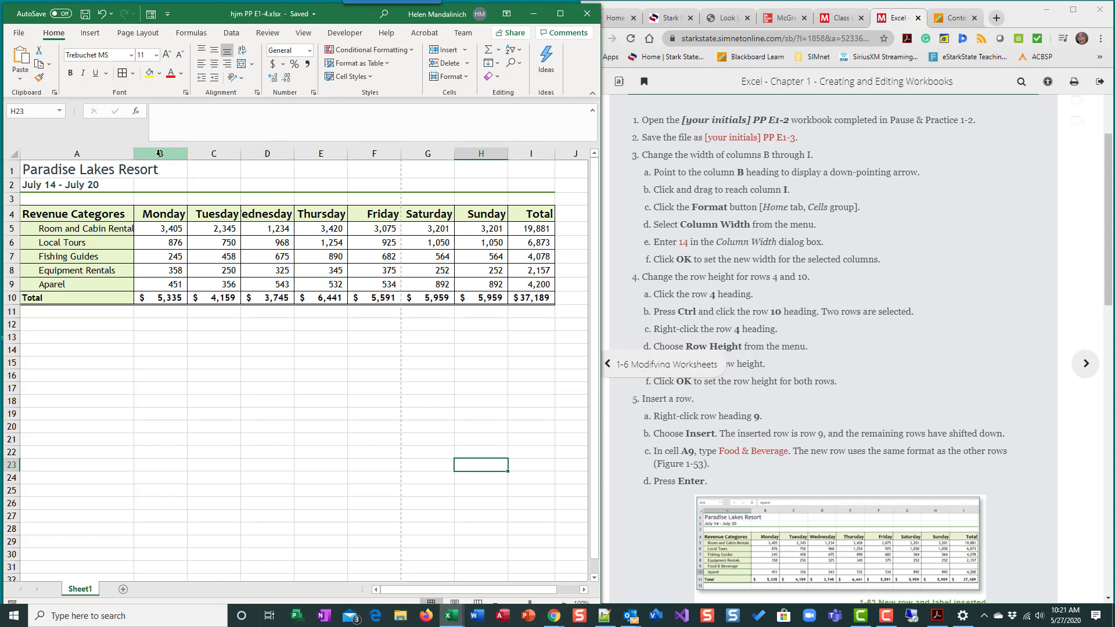
left_click(159, 154)
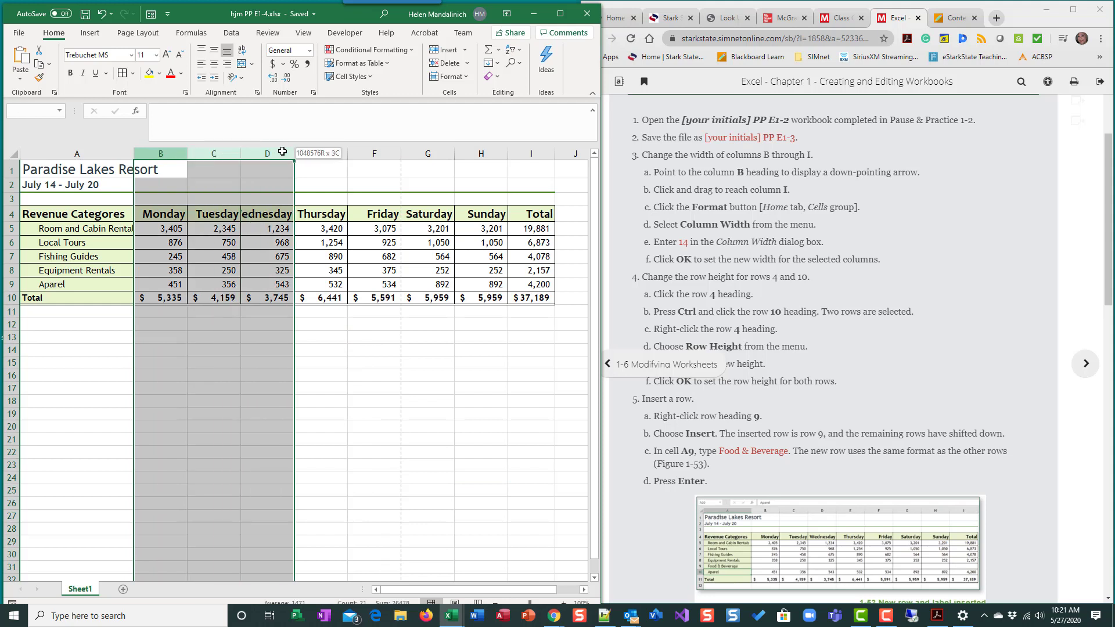
left_click_drag(267, 154, 481, 153)
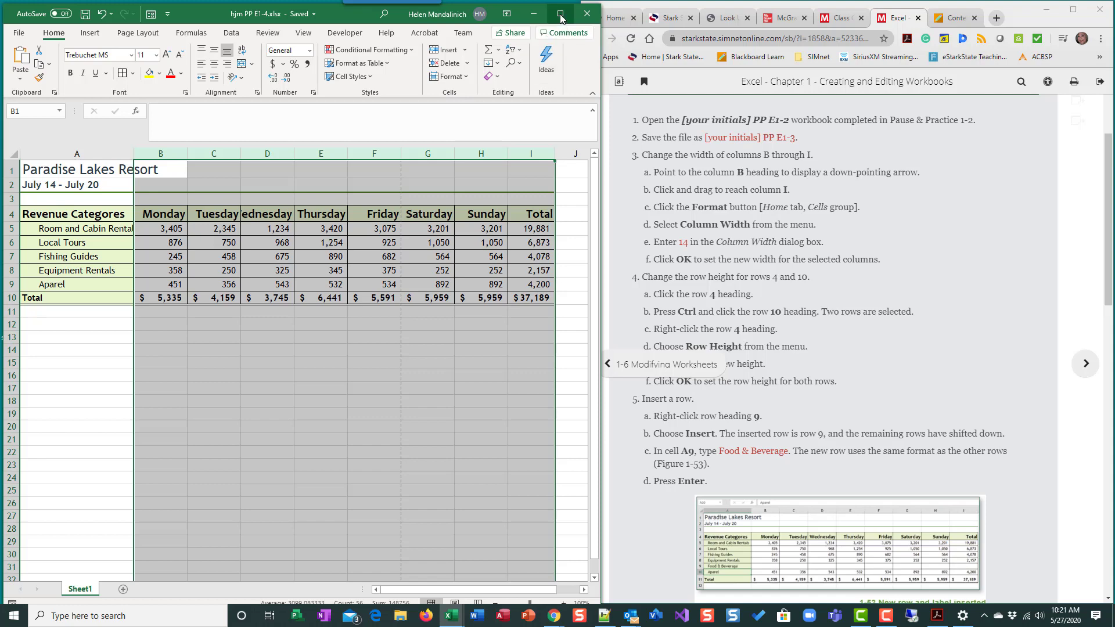
Step: Maximize the window and set columns B through I to width 14 via Format > Column Width
left_click(559, 12)
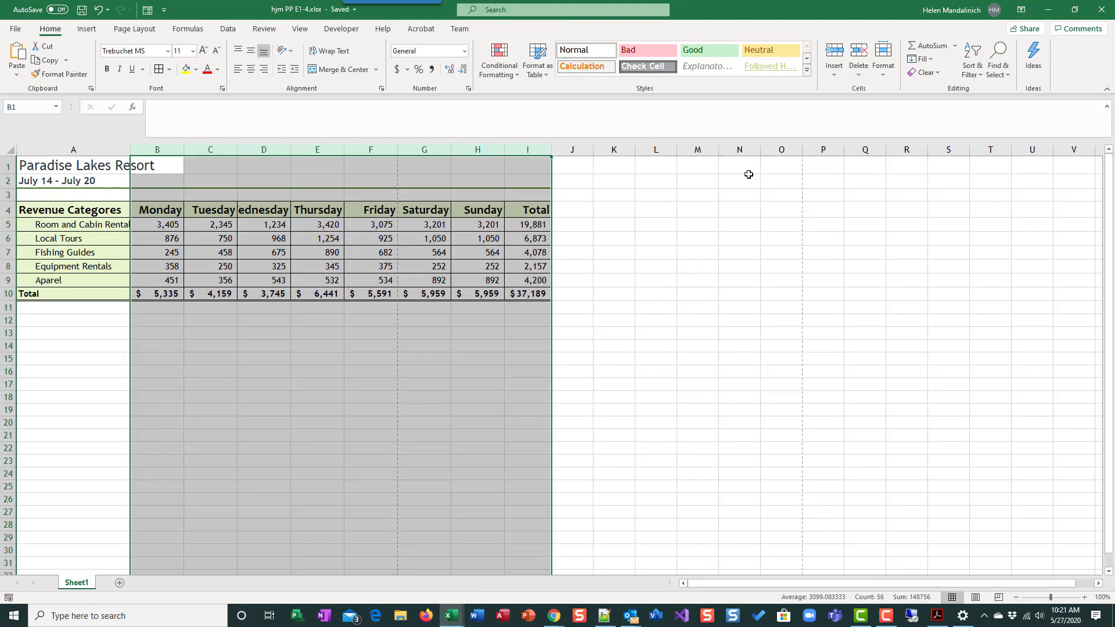
mouse_move(644, 142)
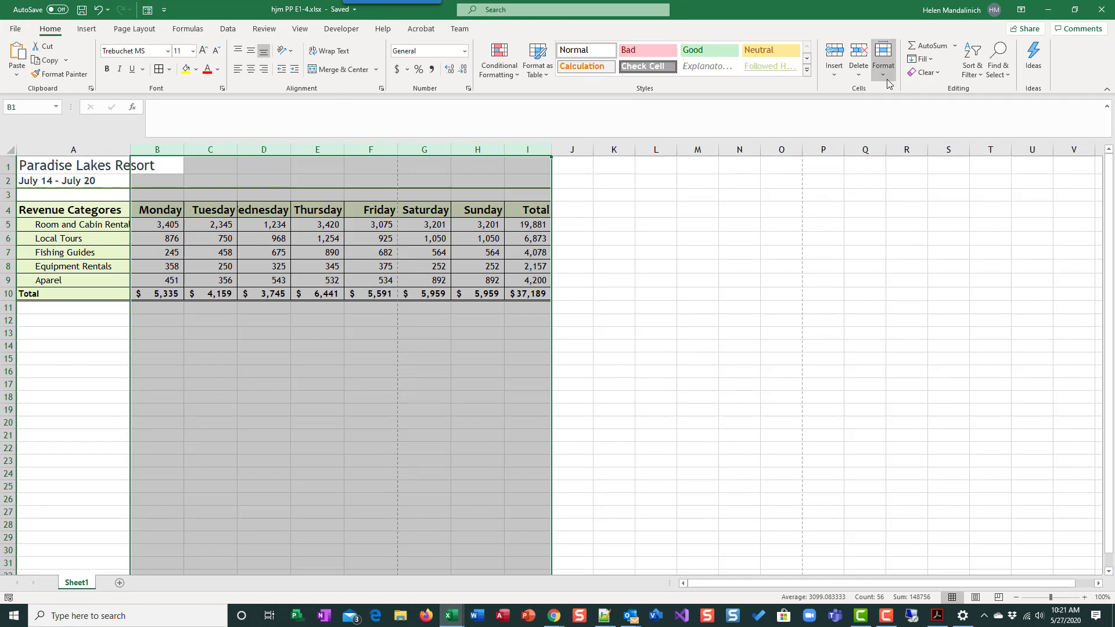
mouse_move(882, 61)
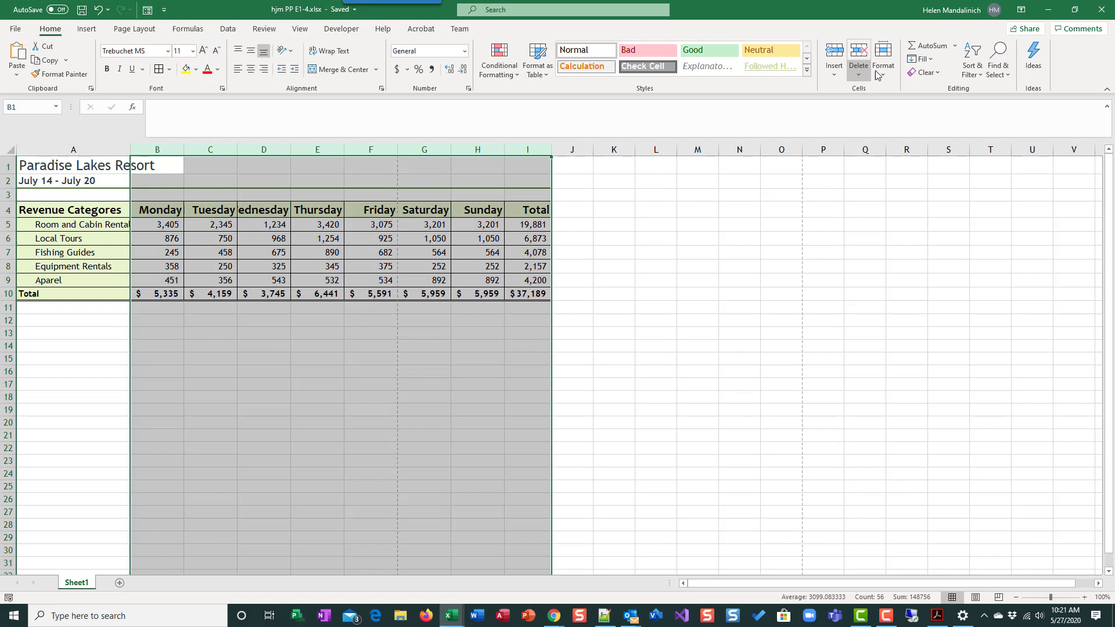
left_click(883, 59)
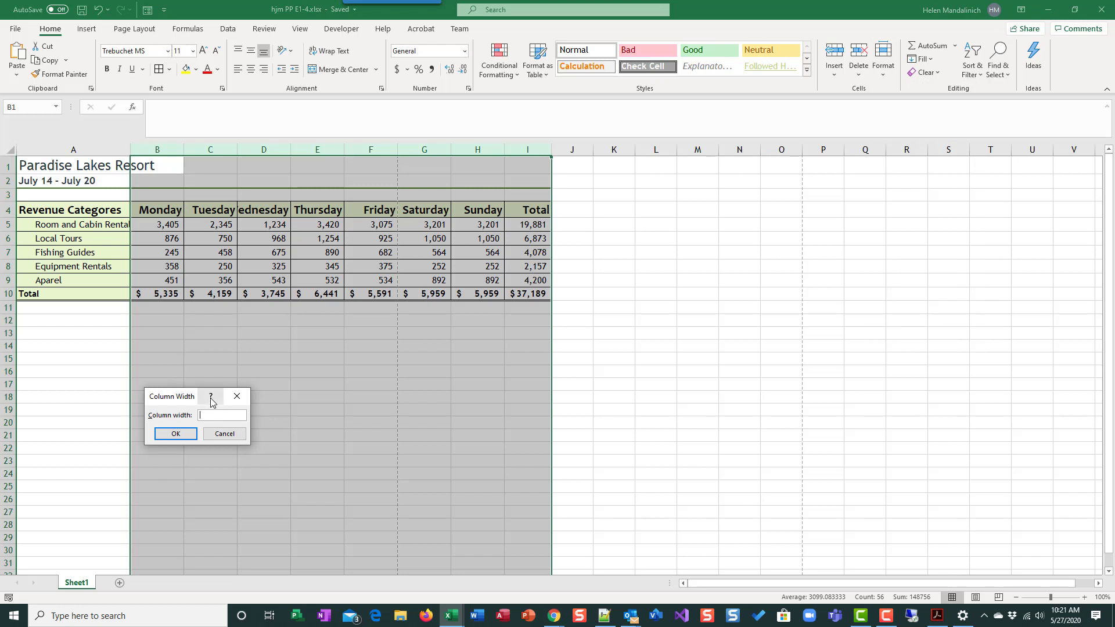
type("14")
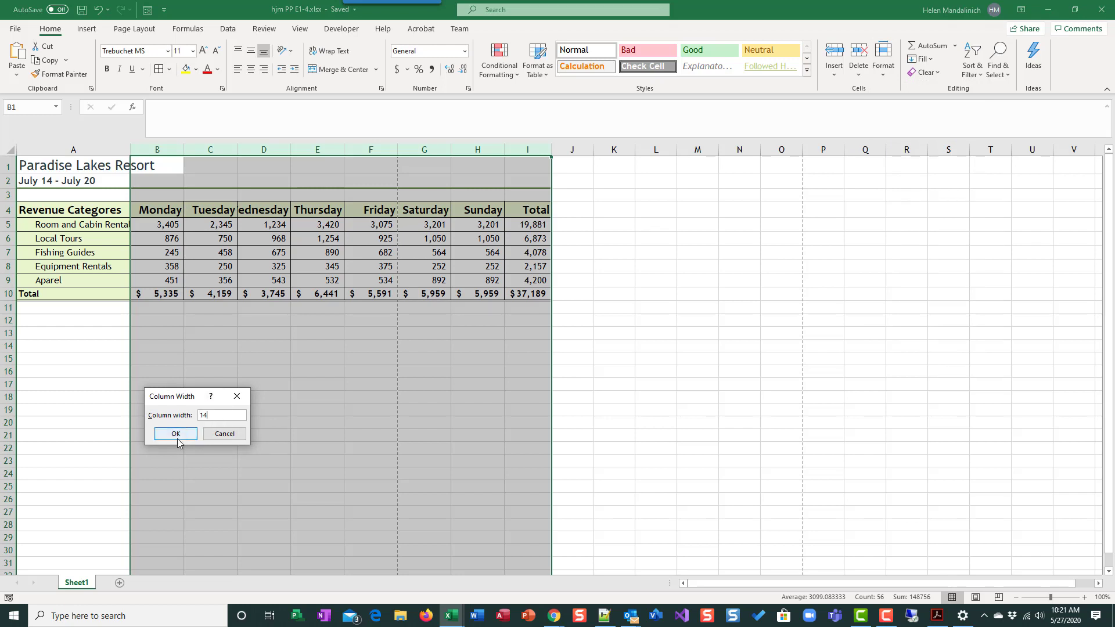
left_click(175, 433)
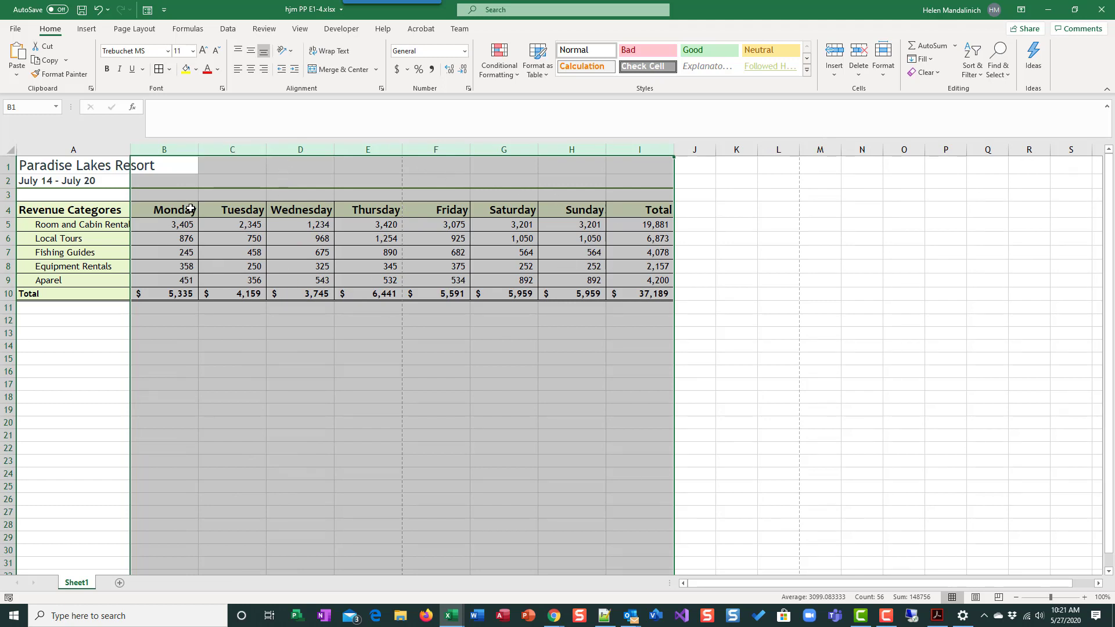
mouse_move(544, 402)
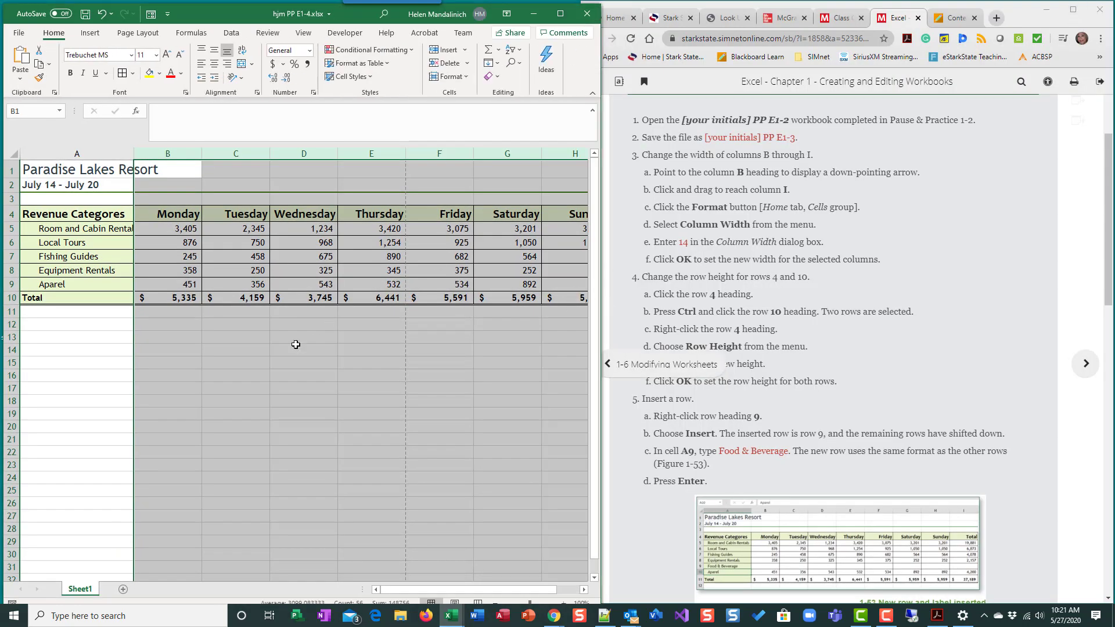
Step: Widen column A by dragging its right border so 'Room and Cabin Rentals' fits
left_click(77, 349)
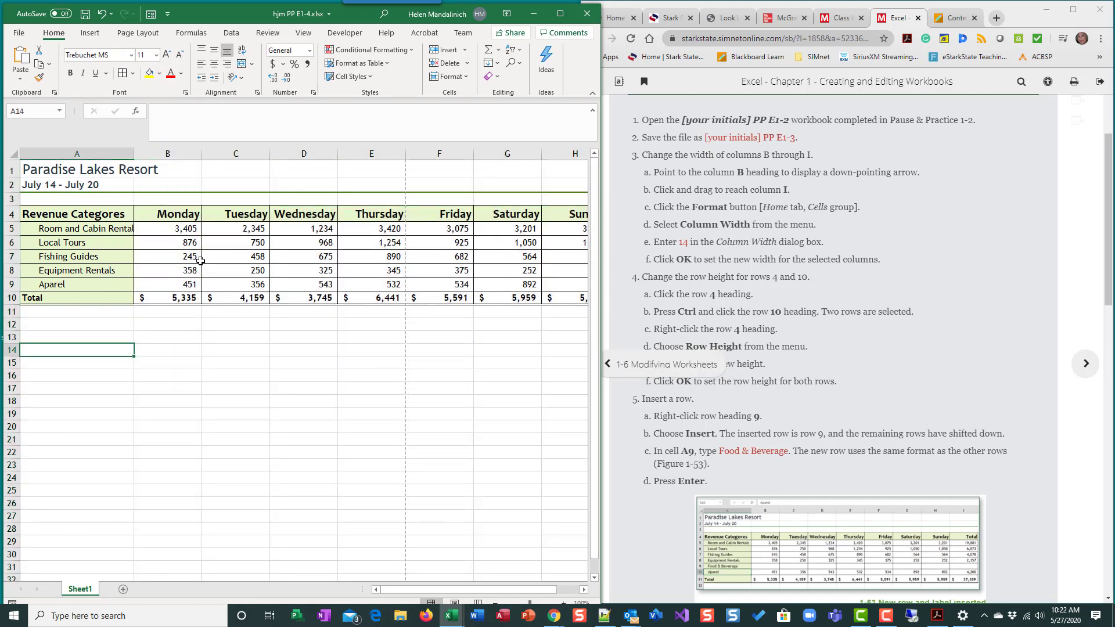
mouse_move(98, 279)
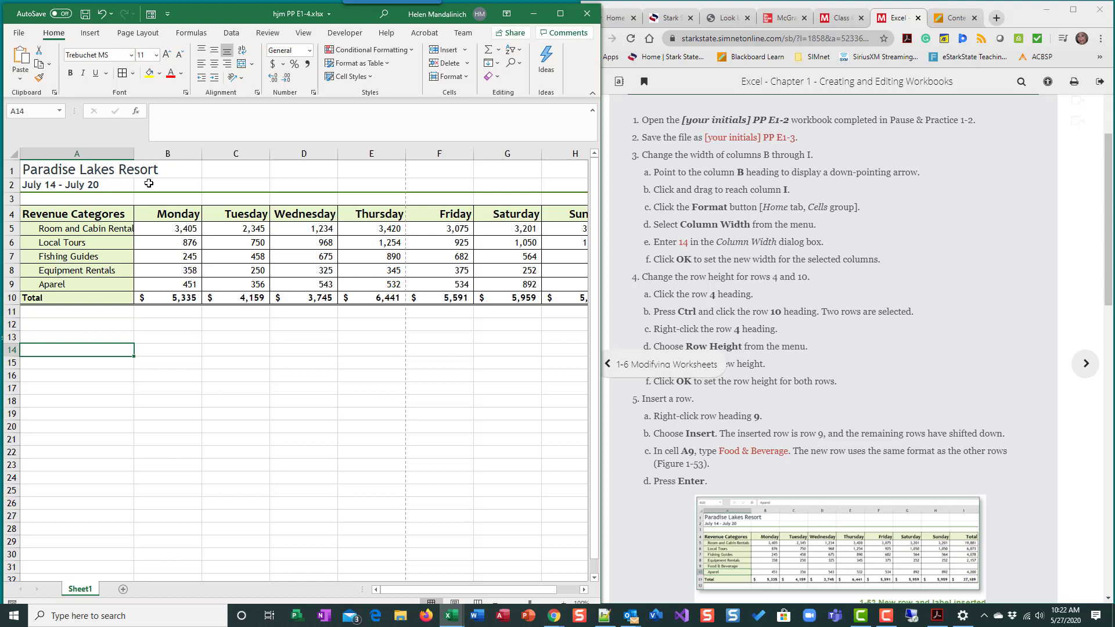
left_click(77, 153)
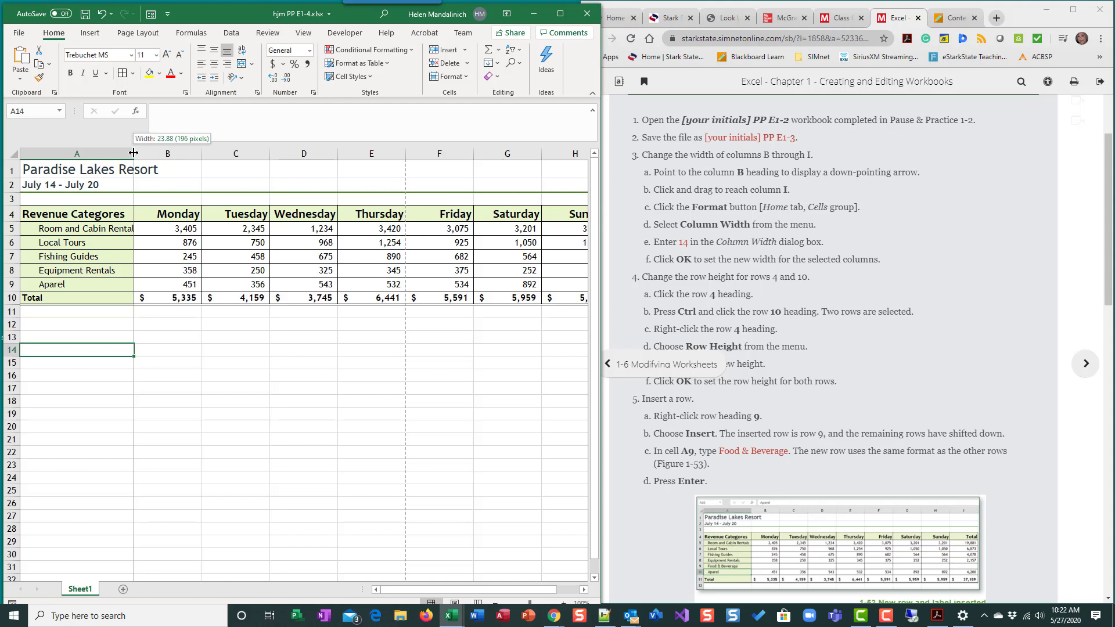
left_click_drag(133, 153, 142, 154)
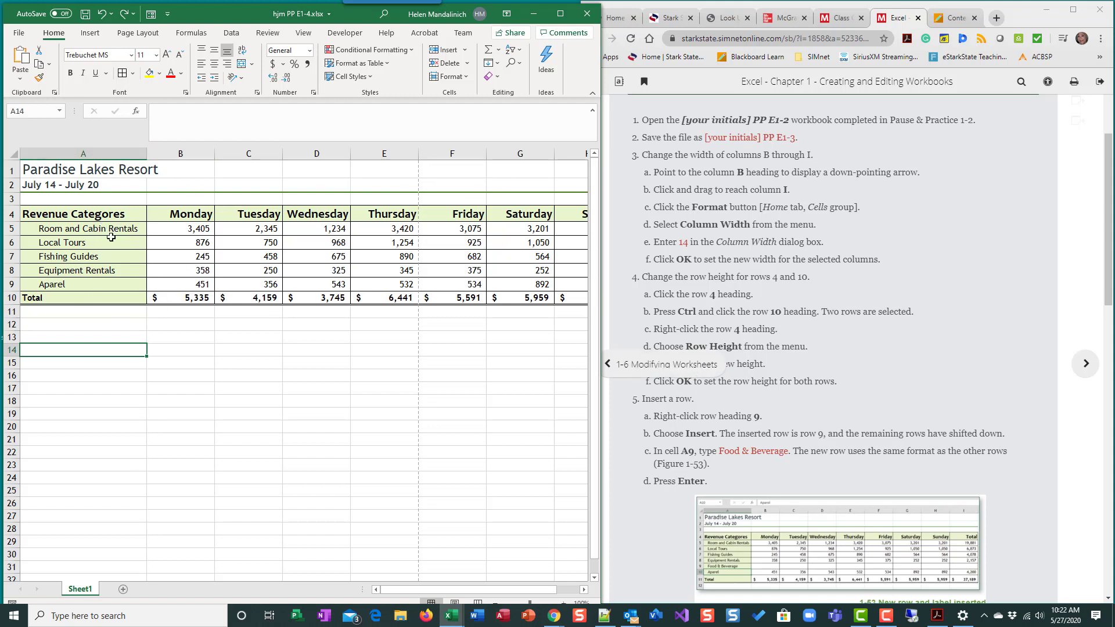
mouse_move(595, 345)
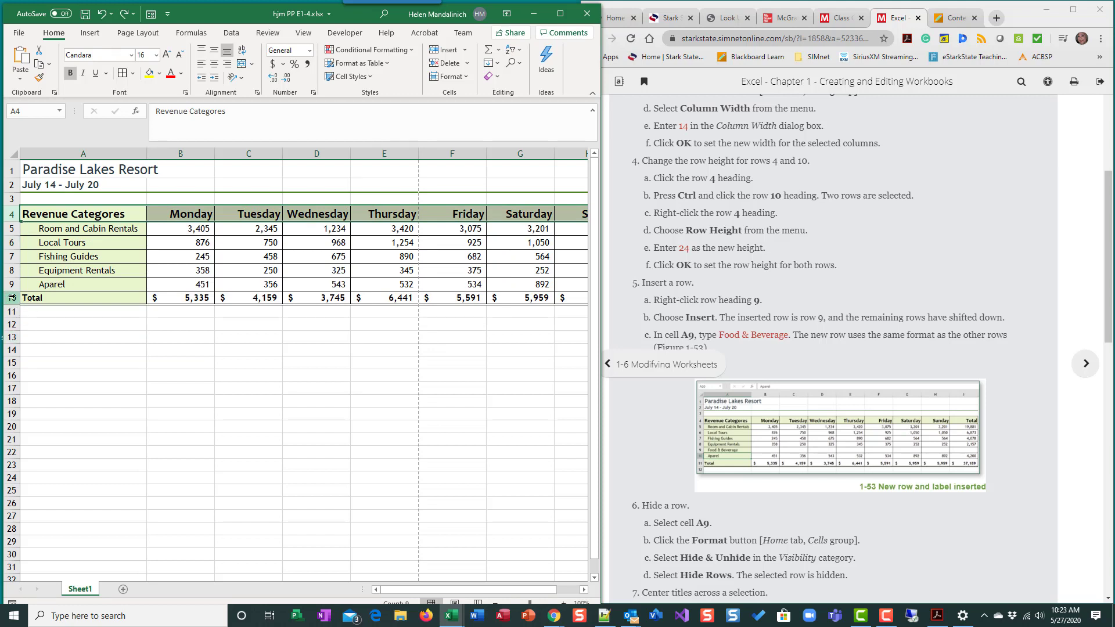
Step: Set rows 4 and 10 to row height 24 via Format > Row Height
left_click(82, 297)
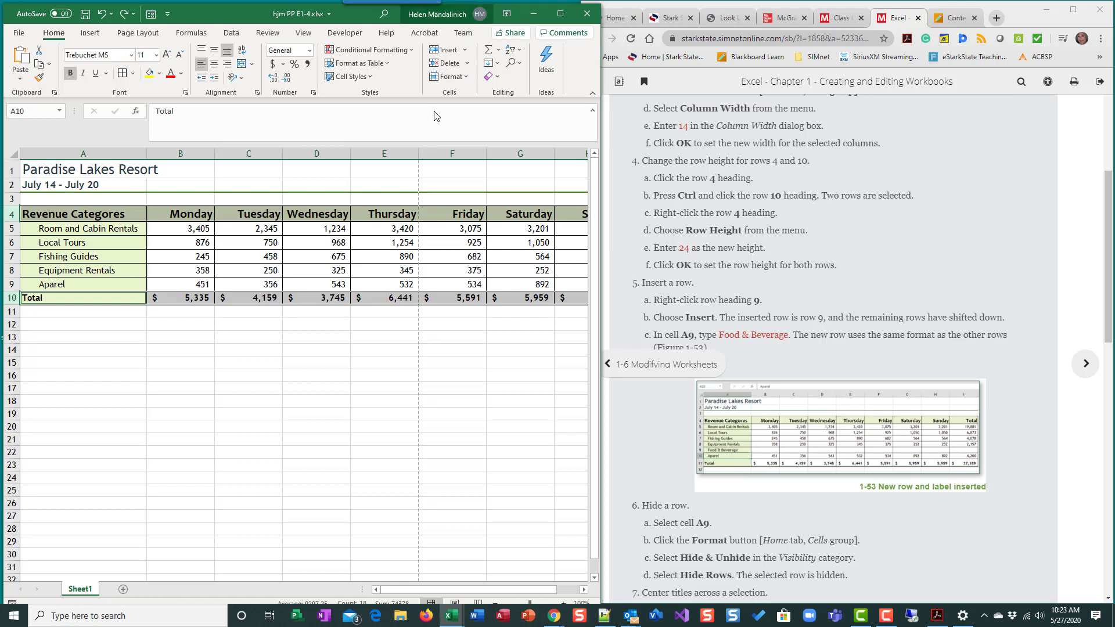
left_click(450, 77)
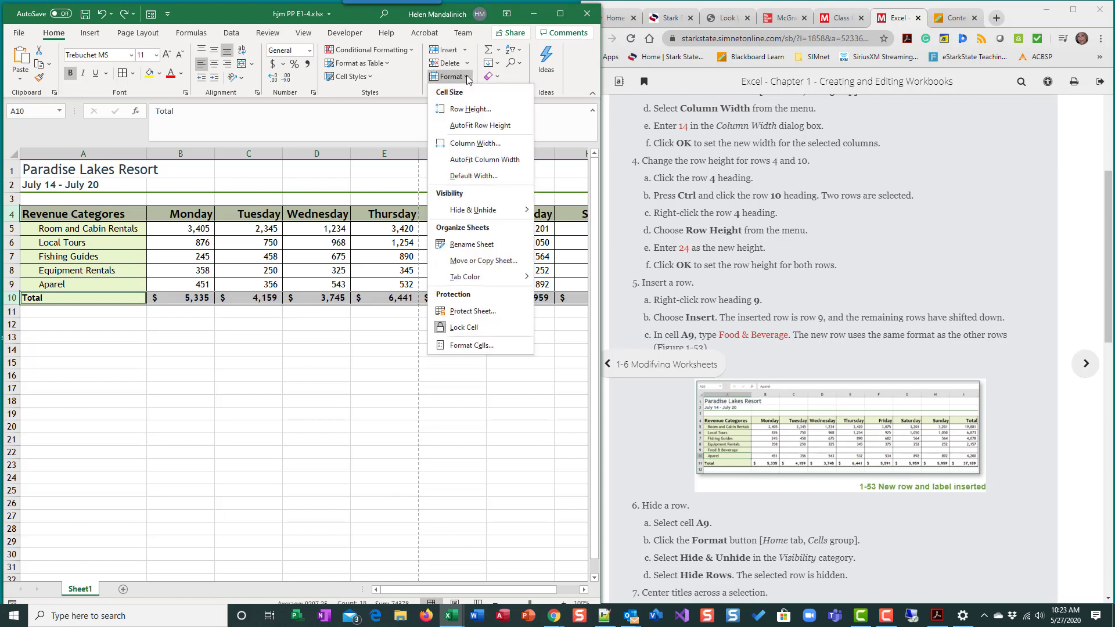
mouse_move(468, 109)
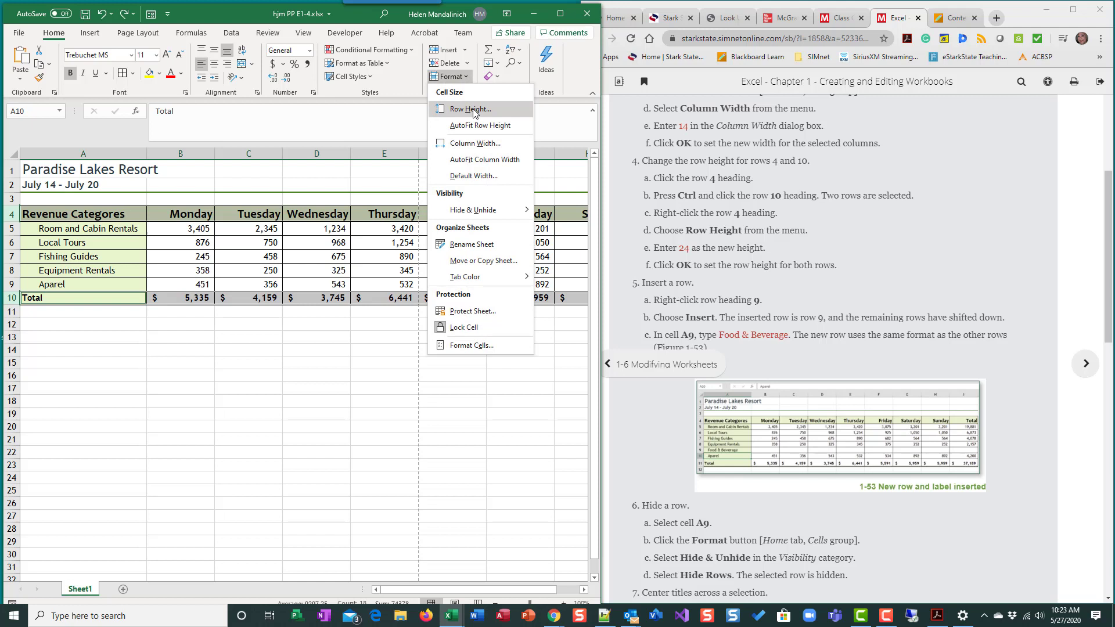
left_click(468, 109)
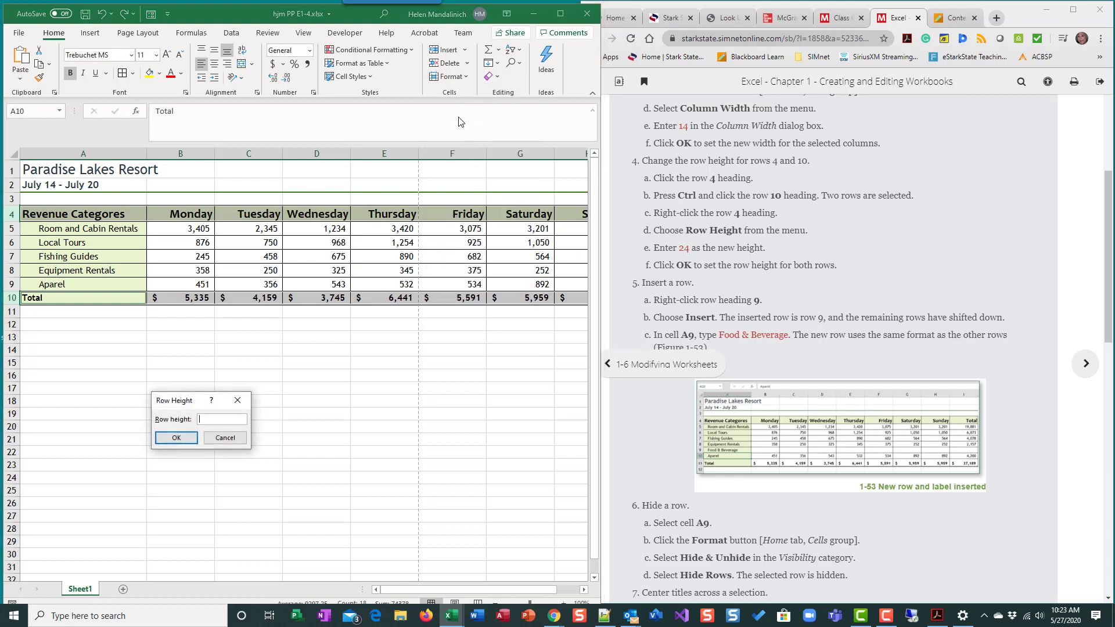
mouse_move(532, 306)
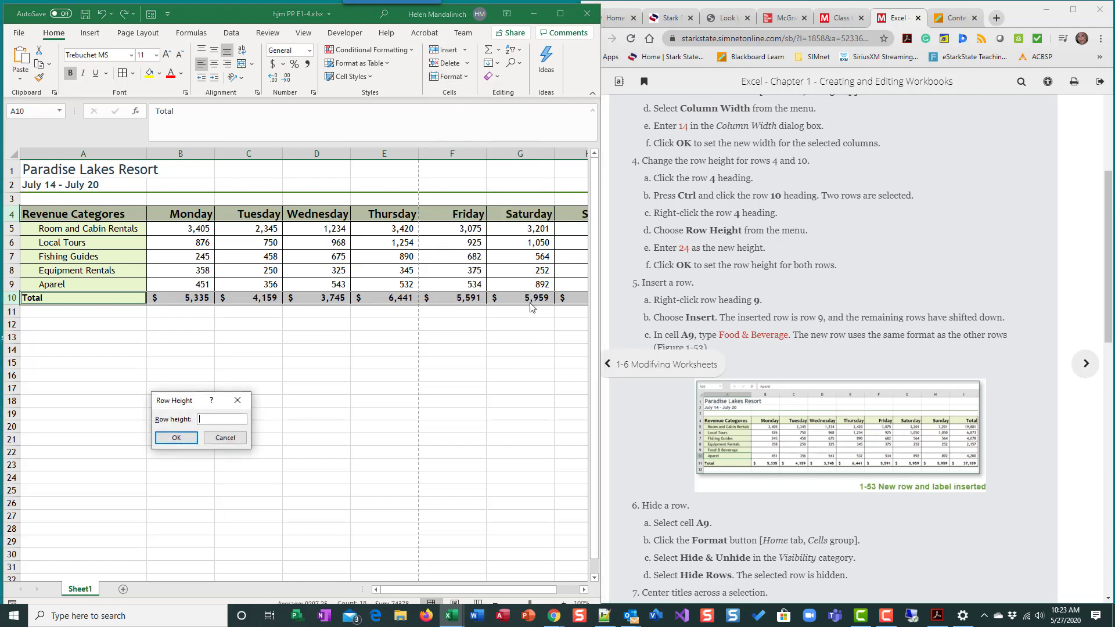
type("24")
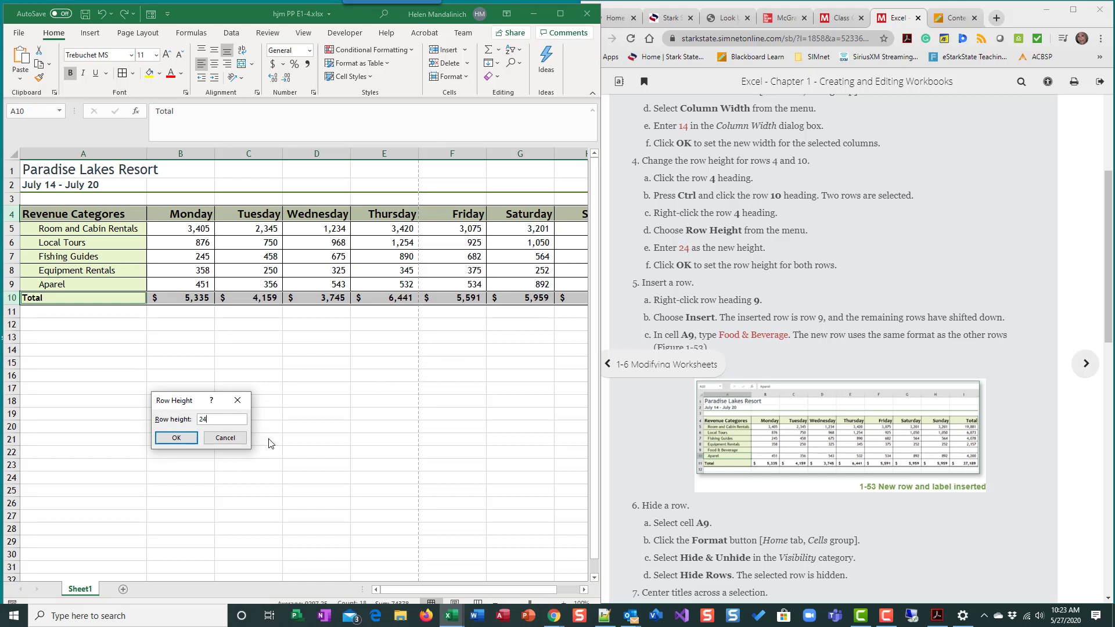
left_click(175, 438)
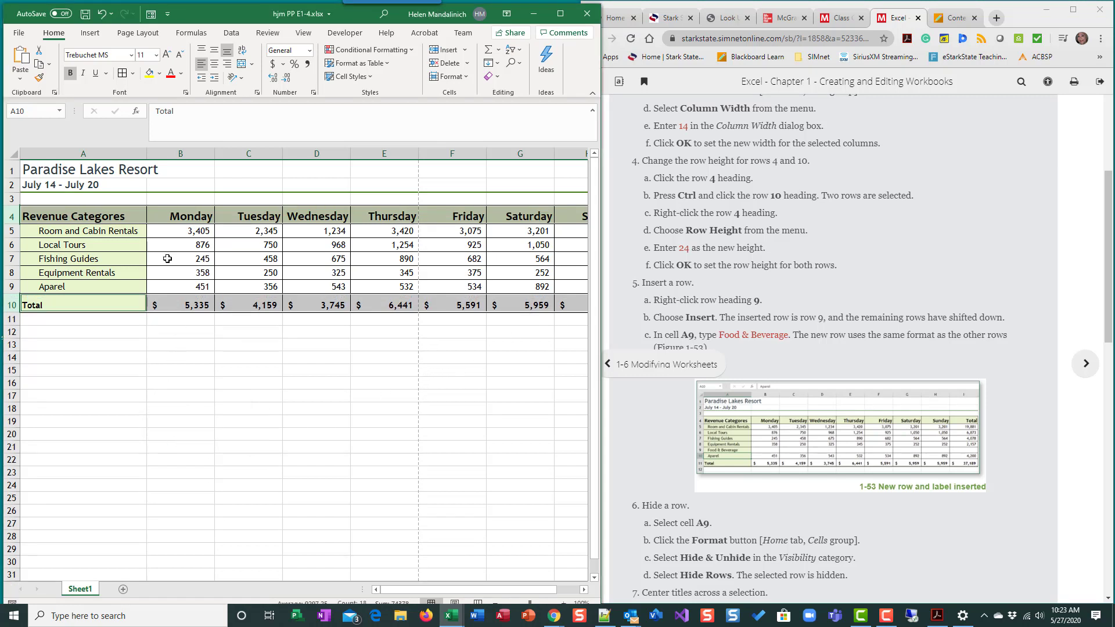
mouse_move(76, 304)
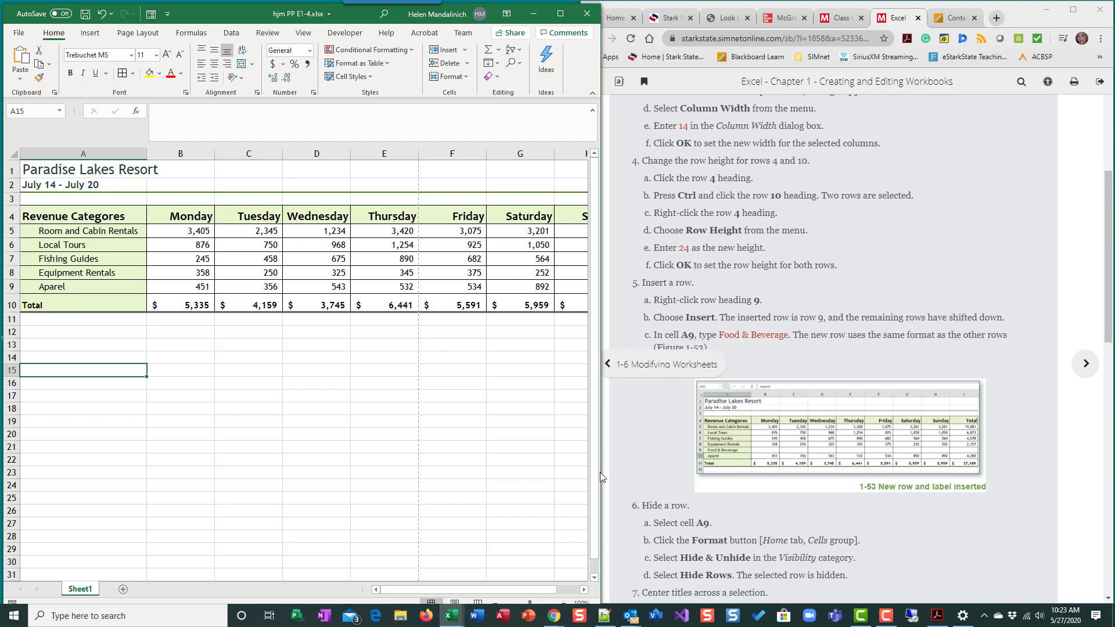
mouse_move(330, 56)
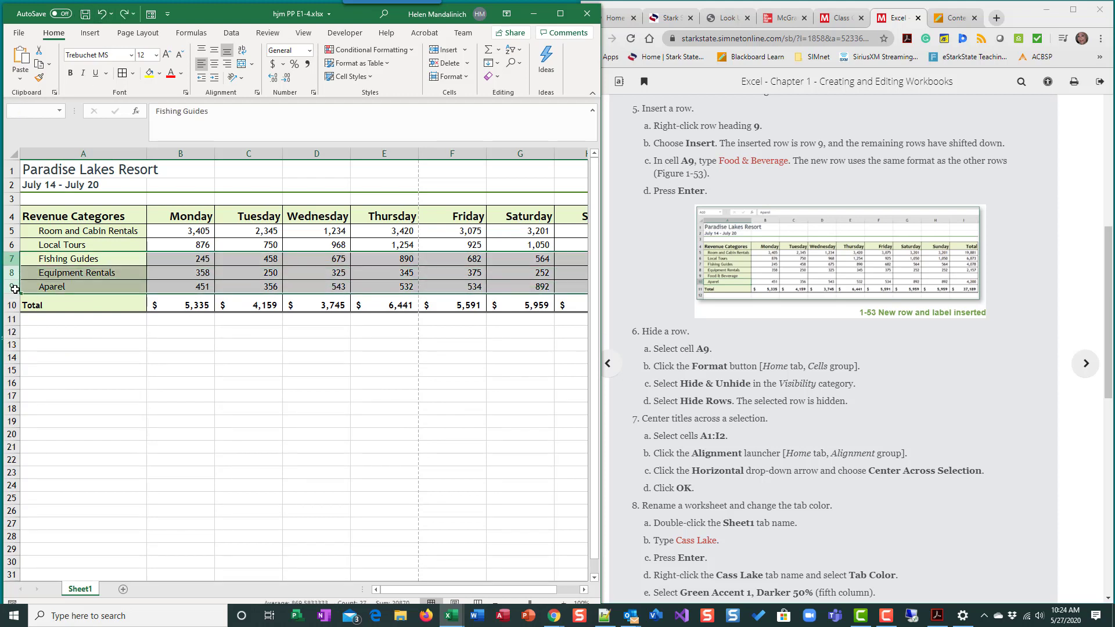
Step: Insert a blank row 9 above Aparel from the row heading's context menu
right_click(14, 257)
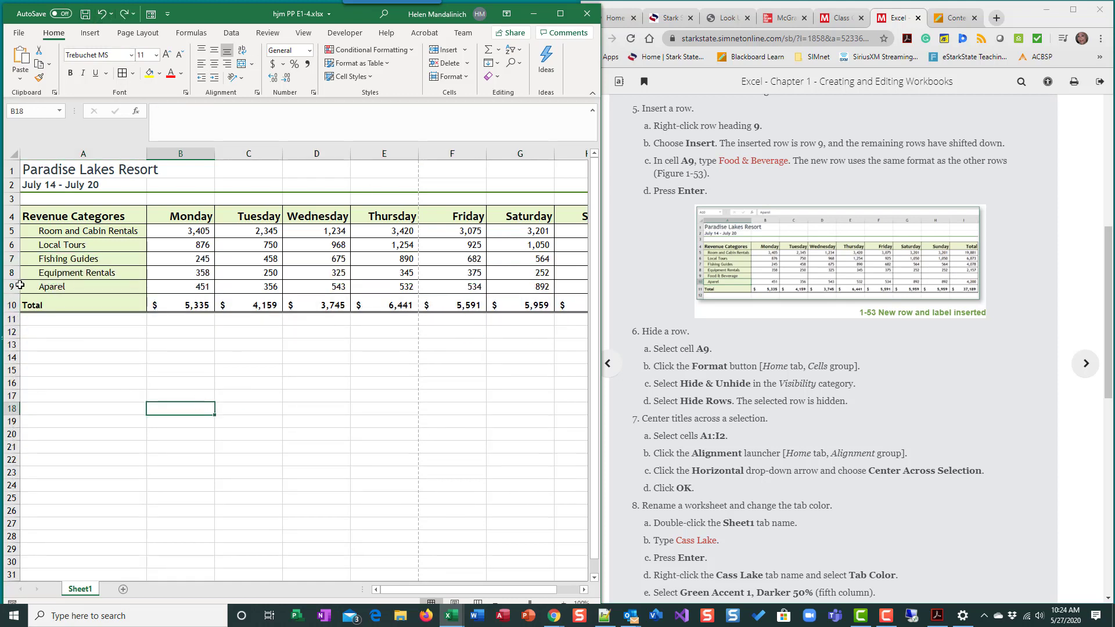
left_click(12, 287)
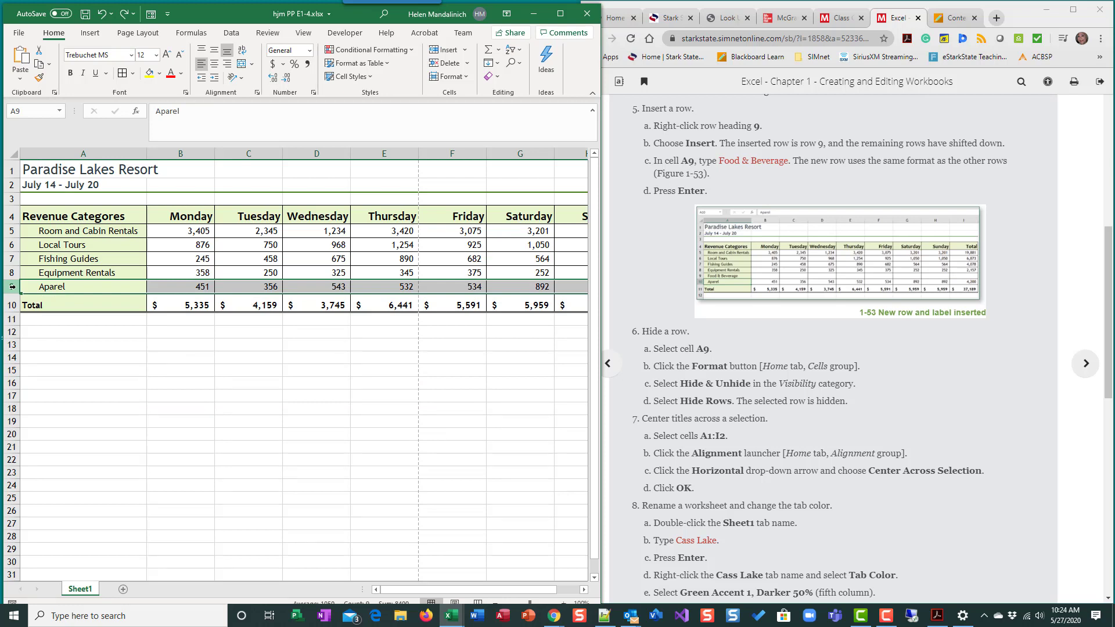
right_click(12, 289)
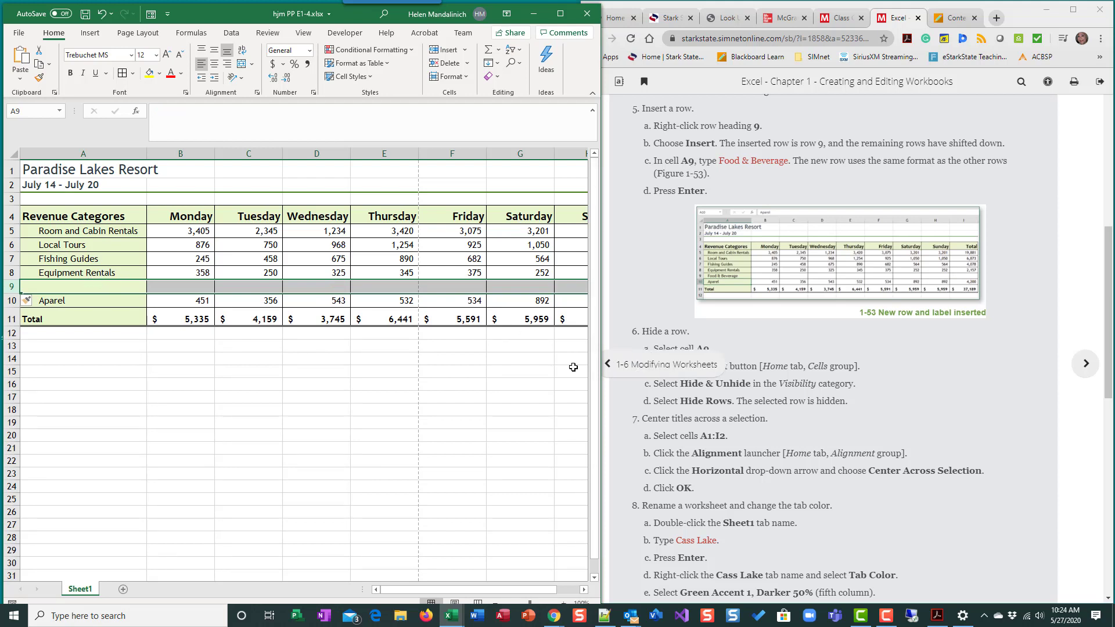
scroll("down", 3)
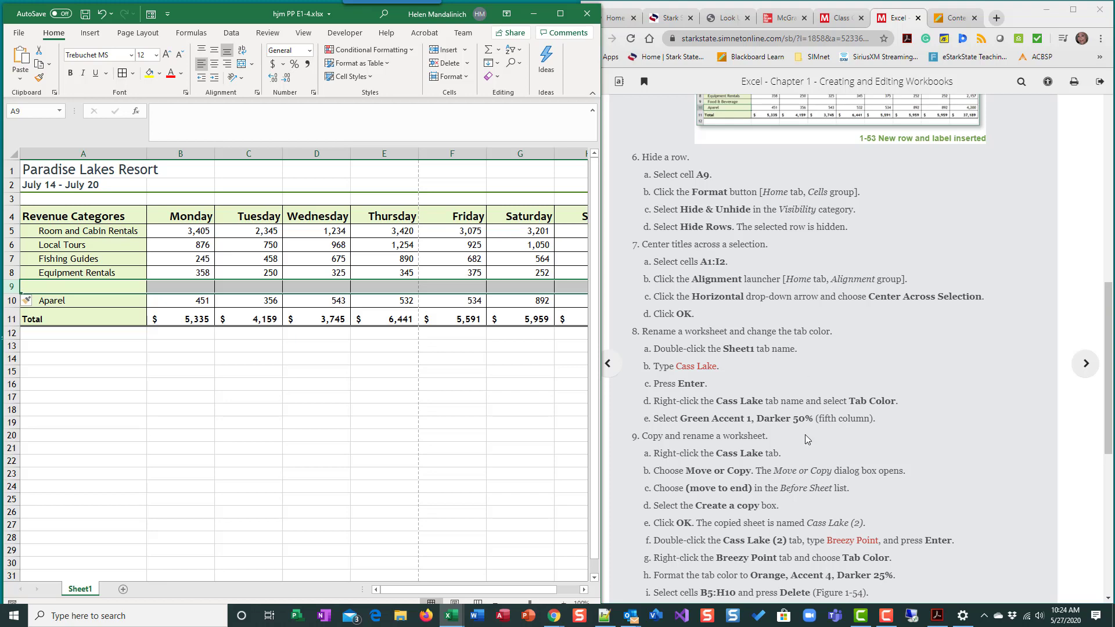
scroll("down", 3)
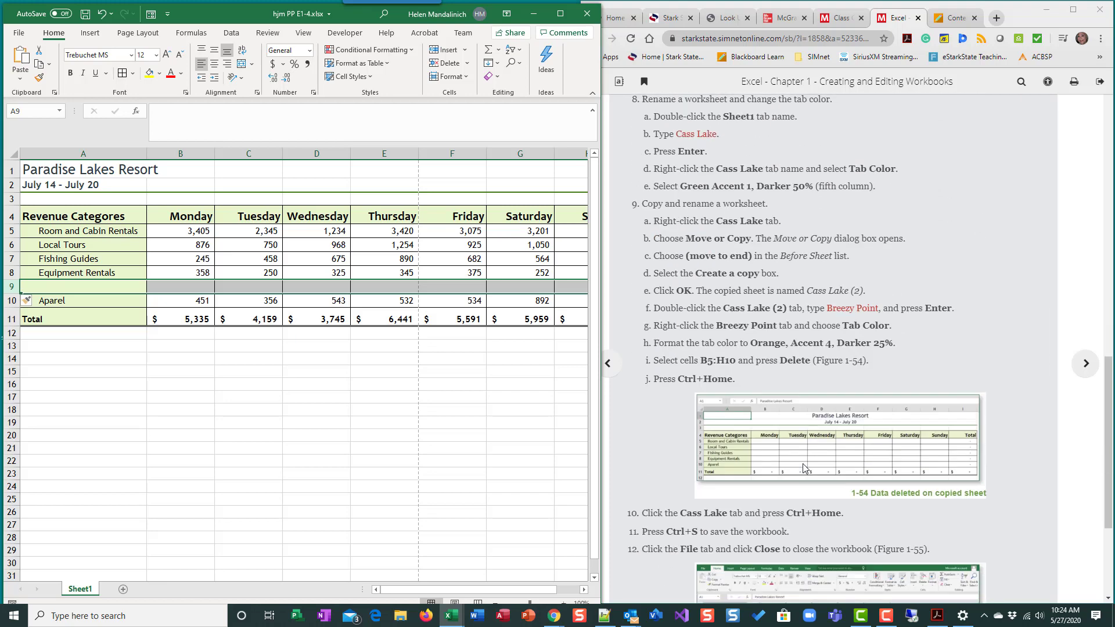
scroll("down", 3)
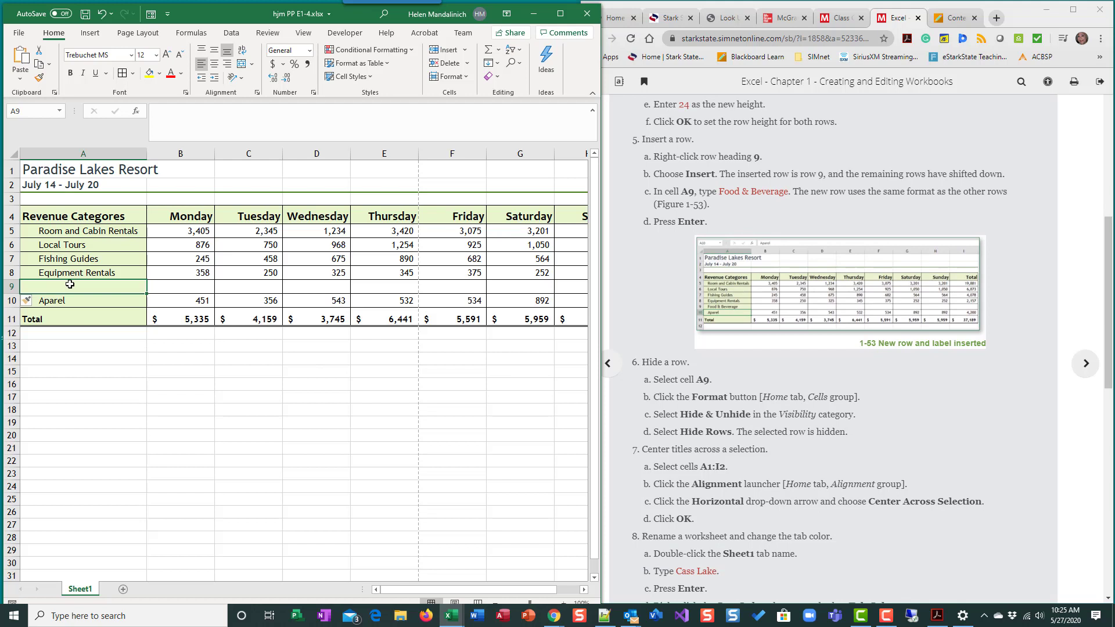
mouse_move(346, 272)
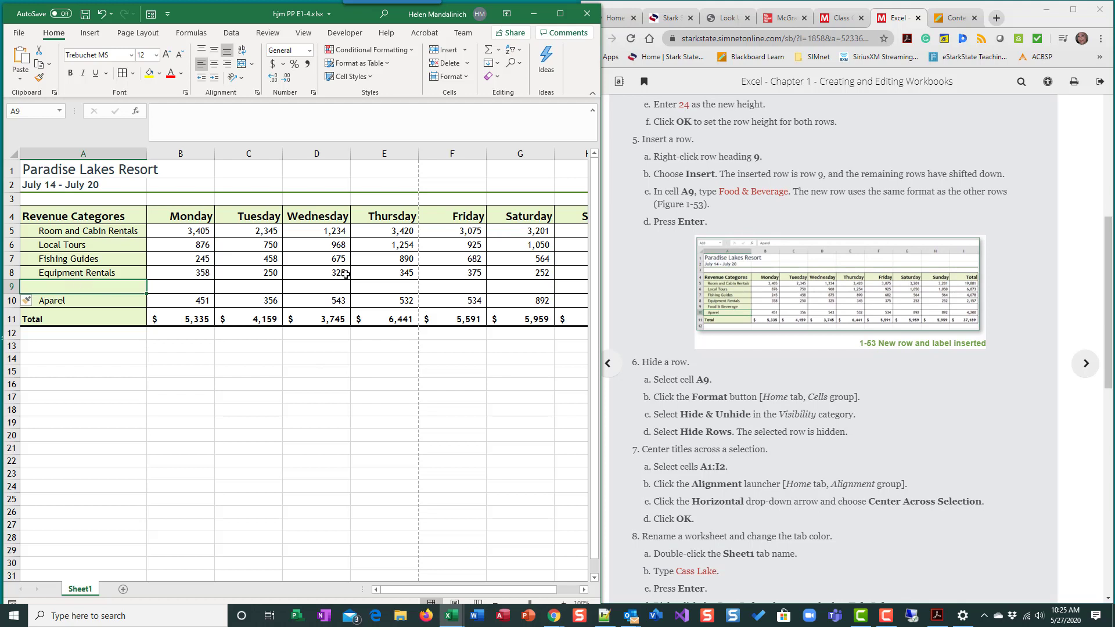
Step: Enter 'Food & Beverage' as the new category label in cell A9
type("Food & Bev")
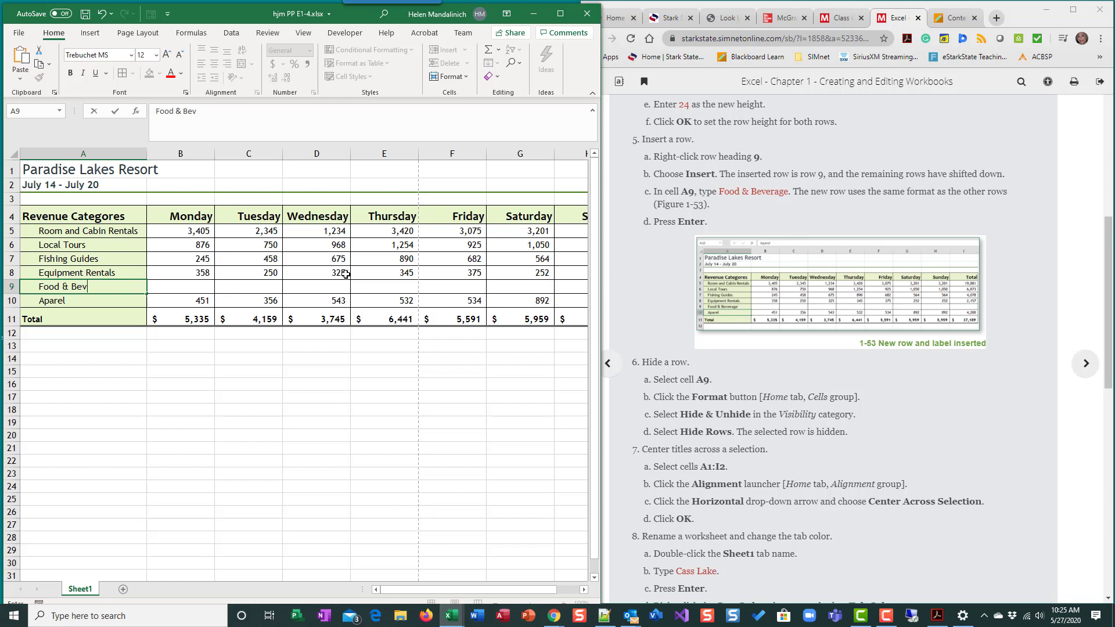
type("erage")
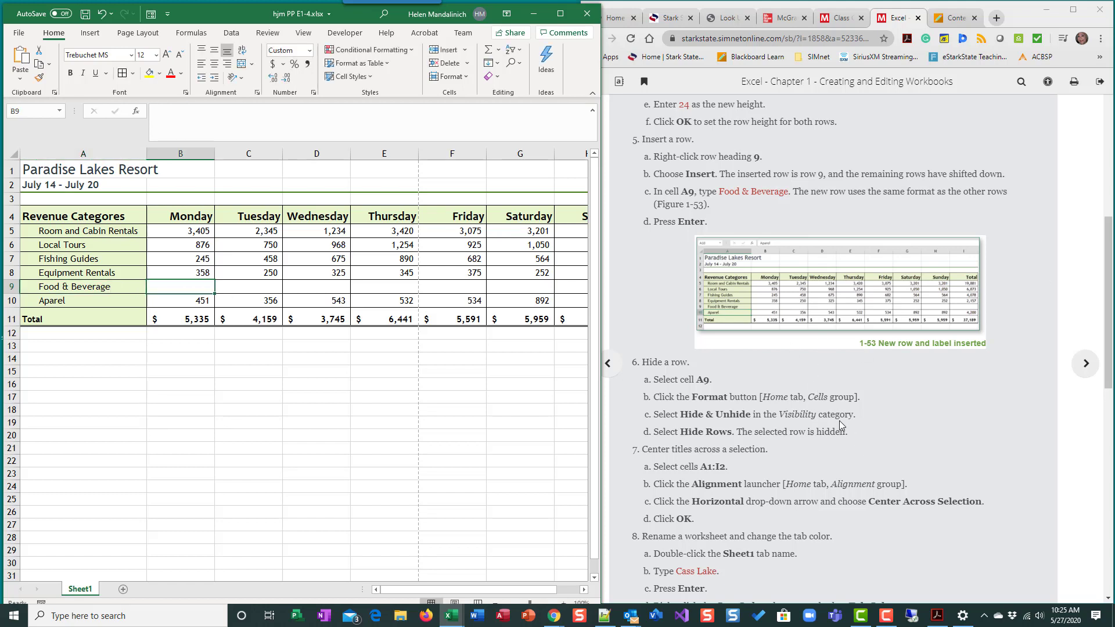
mouse_move(277, 390)
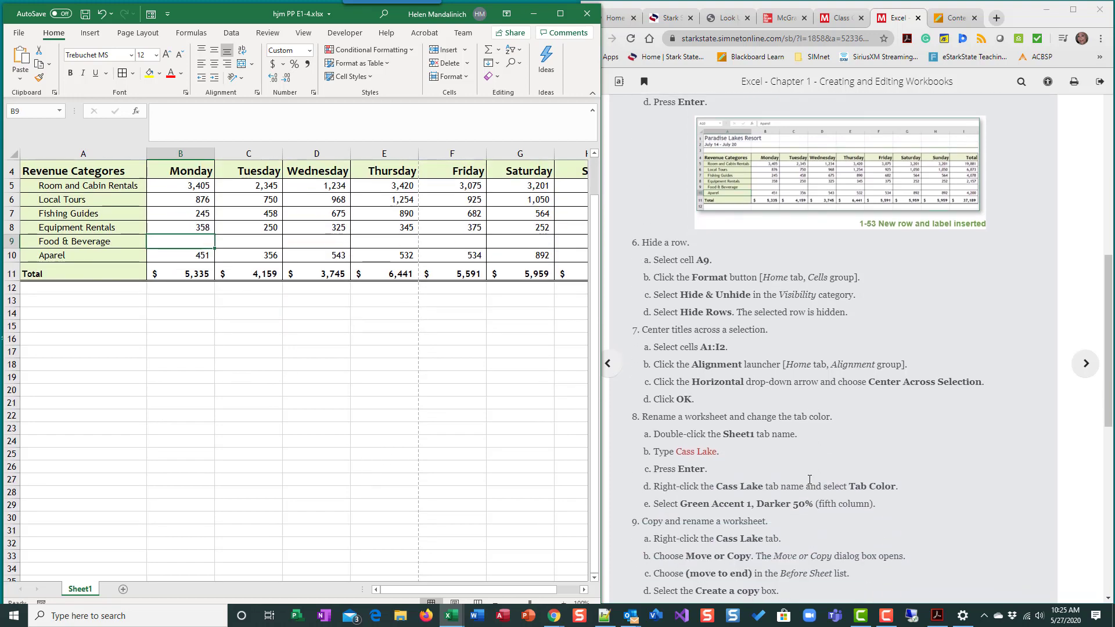
scroll("down", 3)
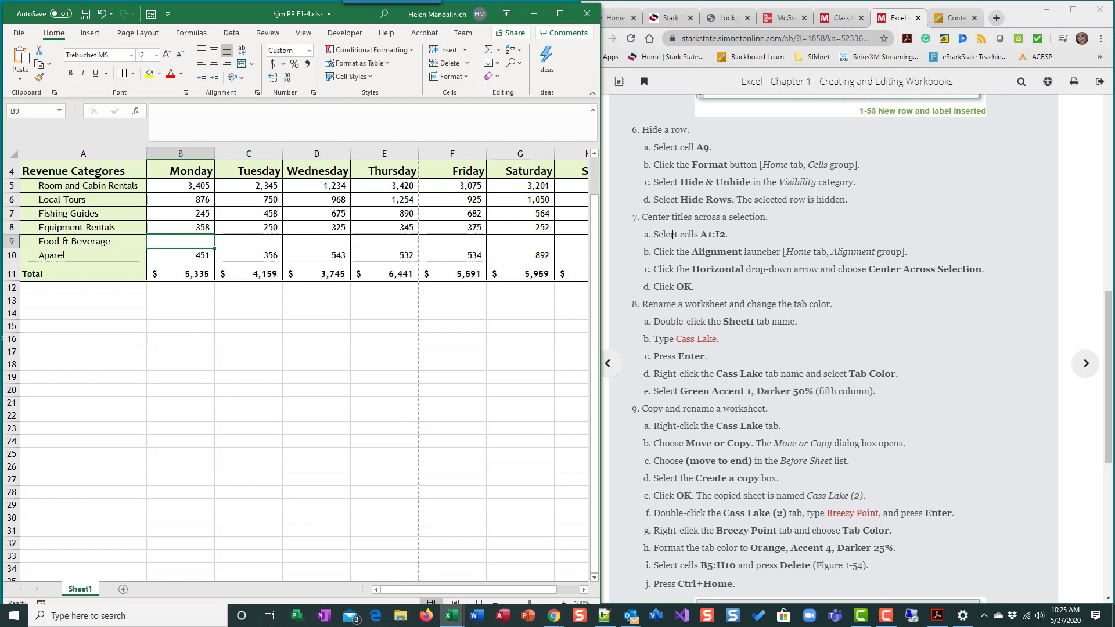
scroll("down", 3)
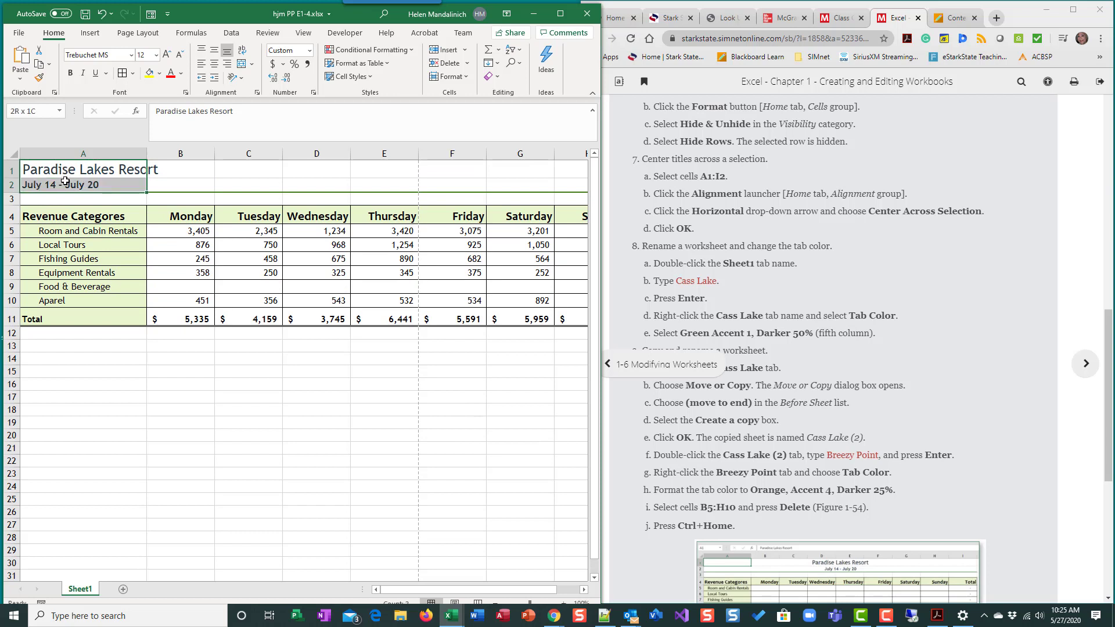
Step: Apply Center Across Selection horizontal alignment to the title and date rows A1:I2
left_click_drag(64, 170, 337, 197)
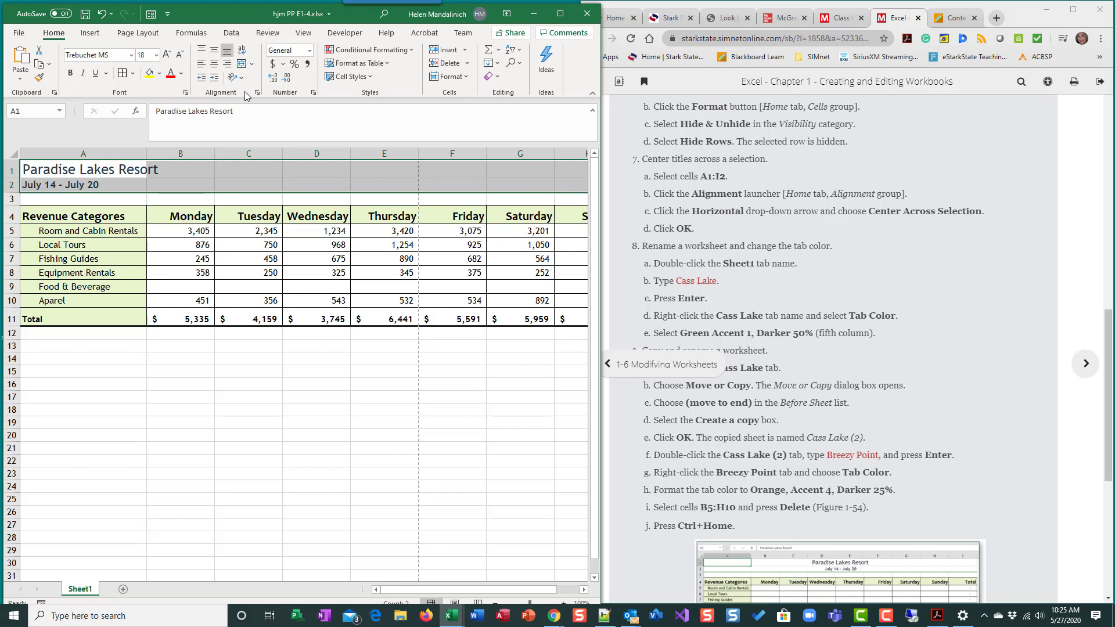
mouse_move(256, 93)
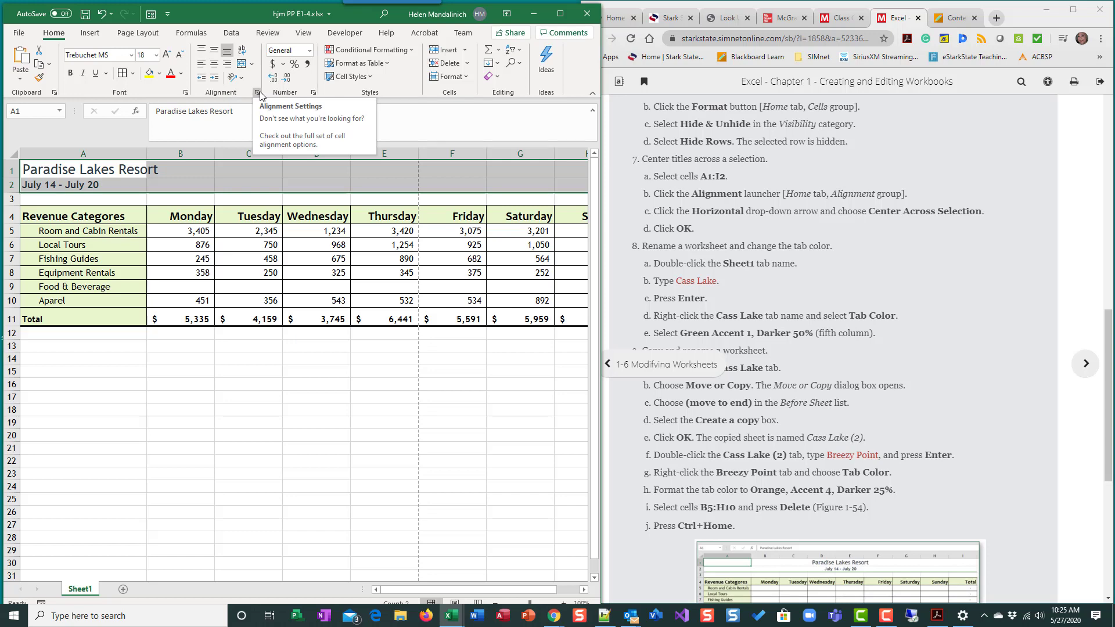
mouse_move(258, 93)
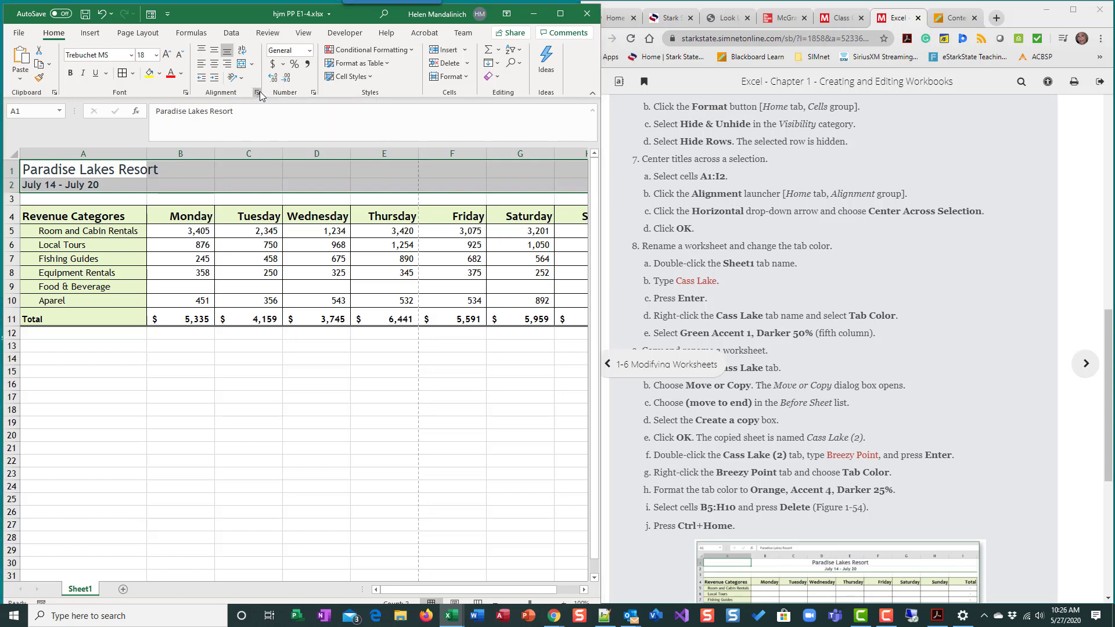
left_click(256, 93)
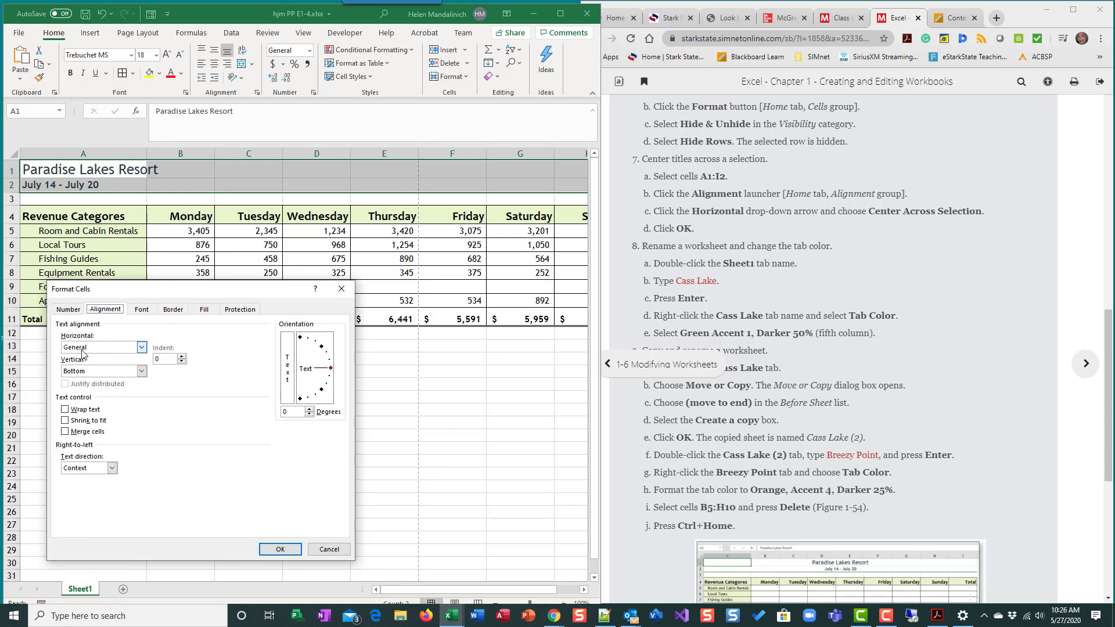
left_click(140, 347)
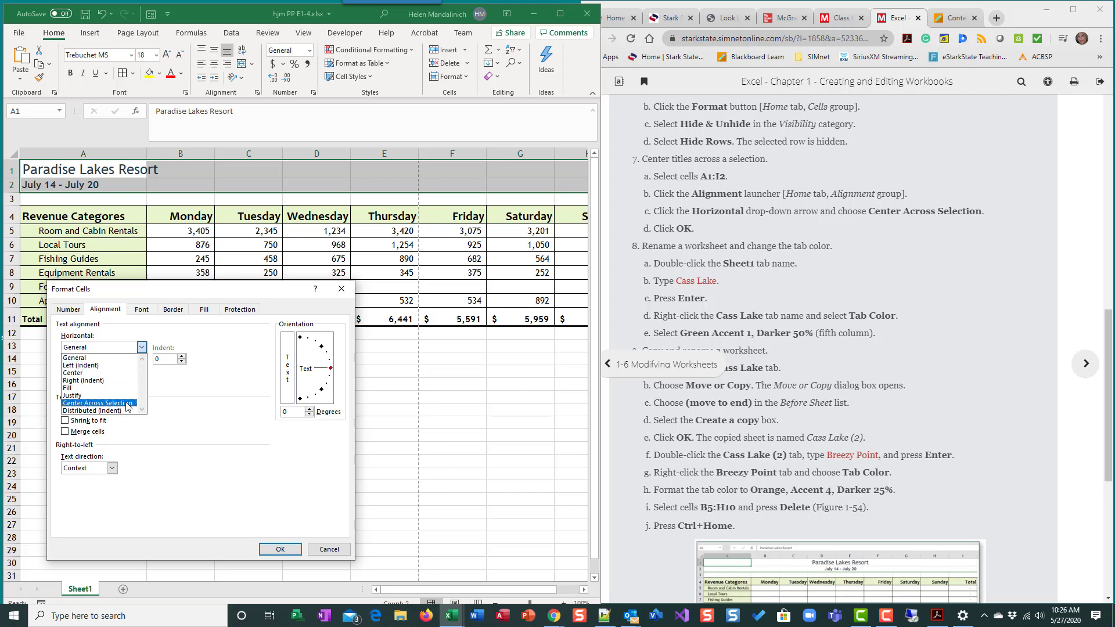
left_click(103, 403)
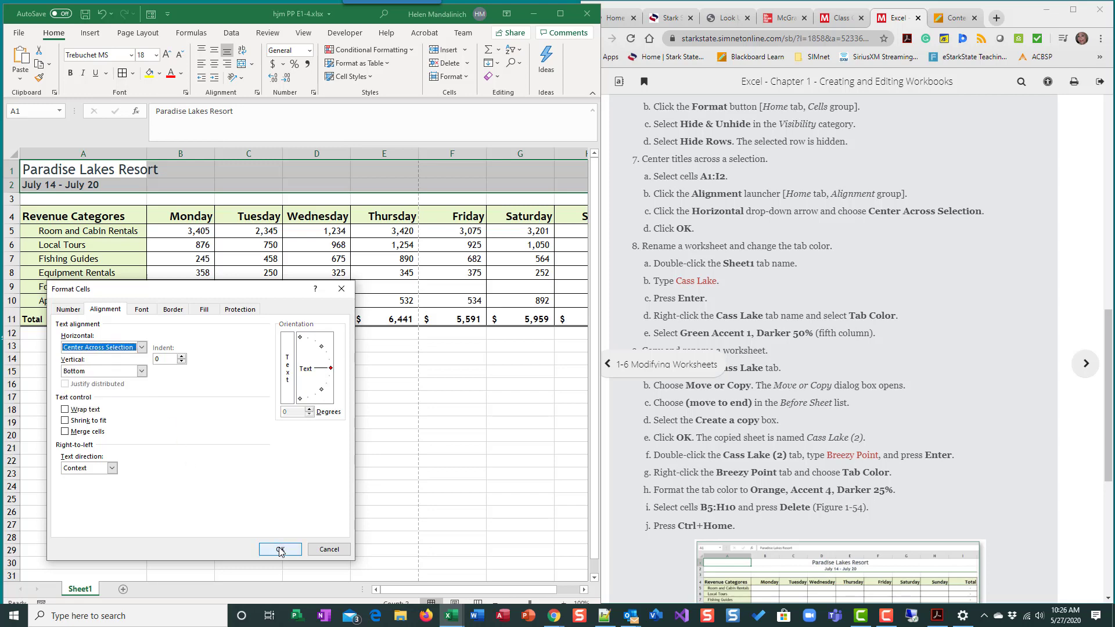
left_click(280, 550)
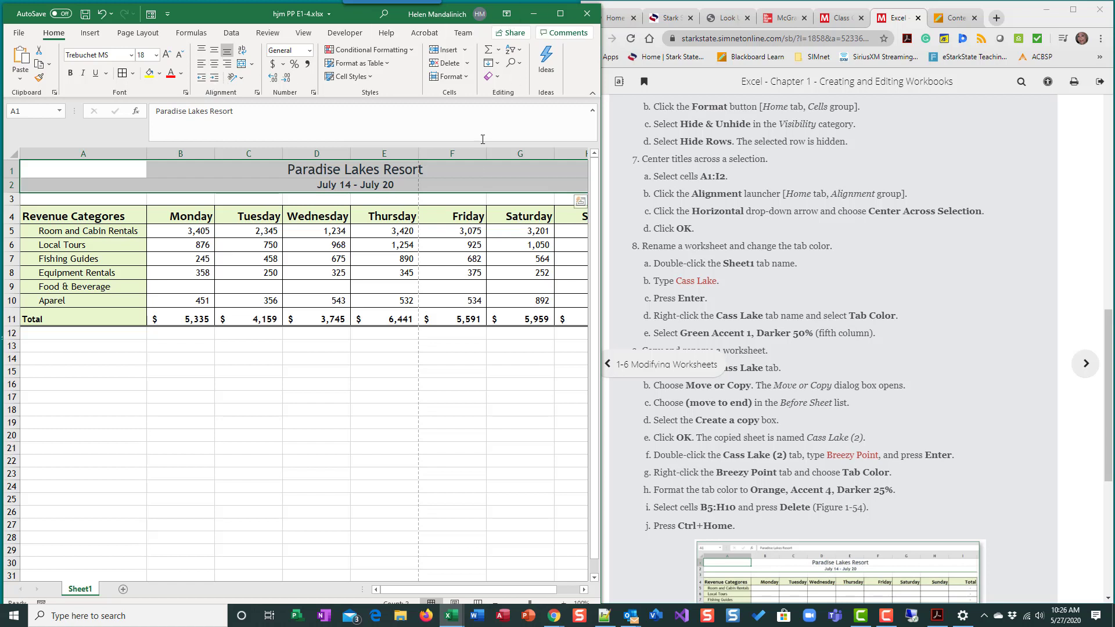
Step: Check cells in the title and date rows to confirm which cells hold the centered text
left_click(180, 168)
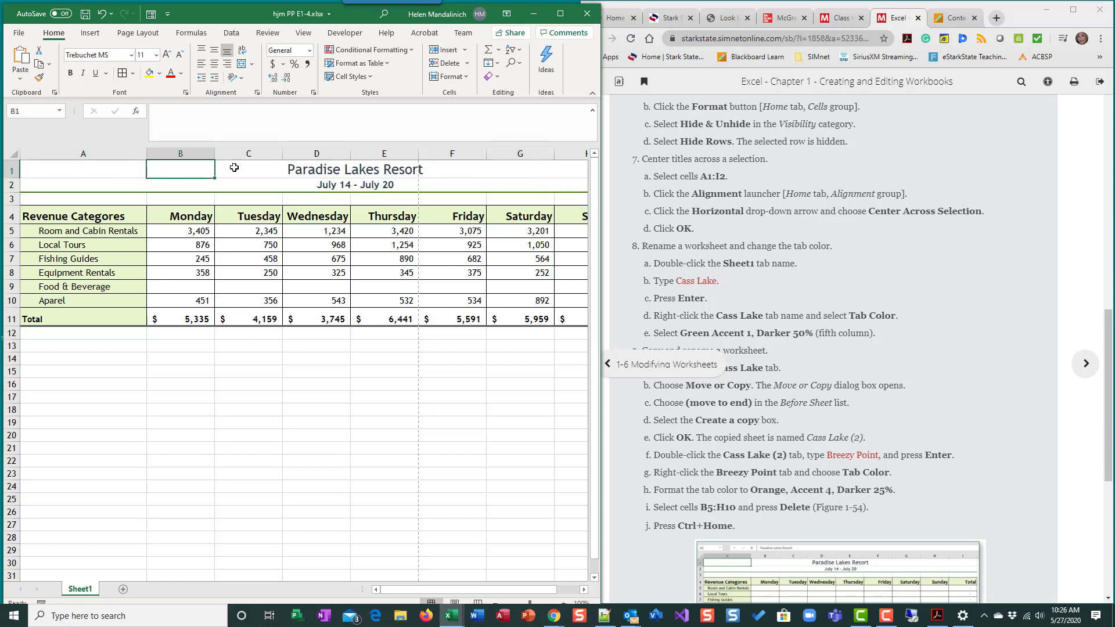
left_click(383, 170)
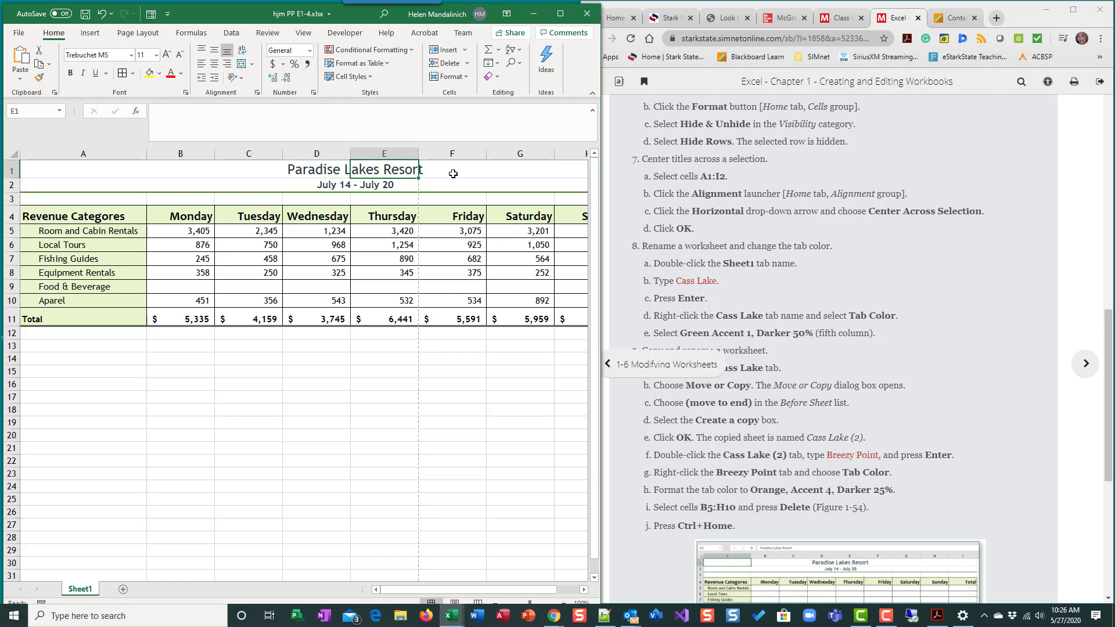
left_click(249, 185)
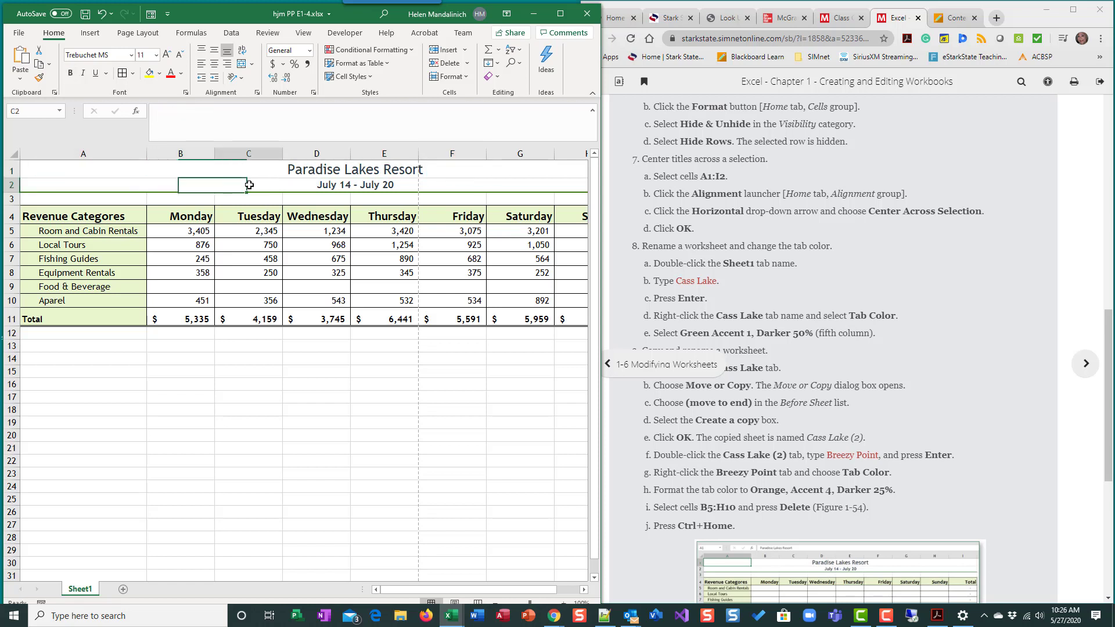
left_click(451, 184)
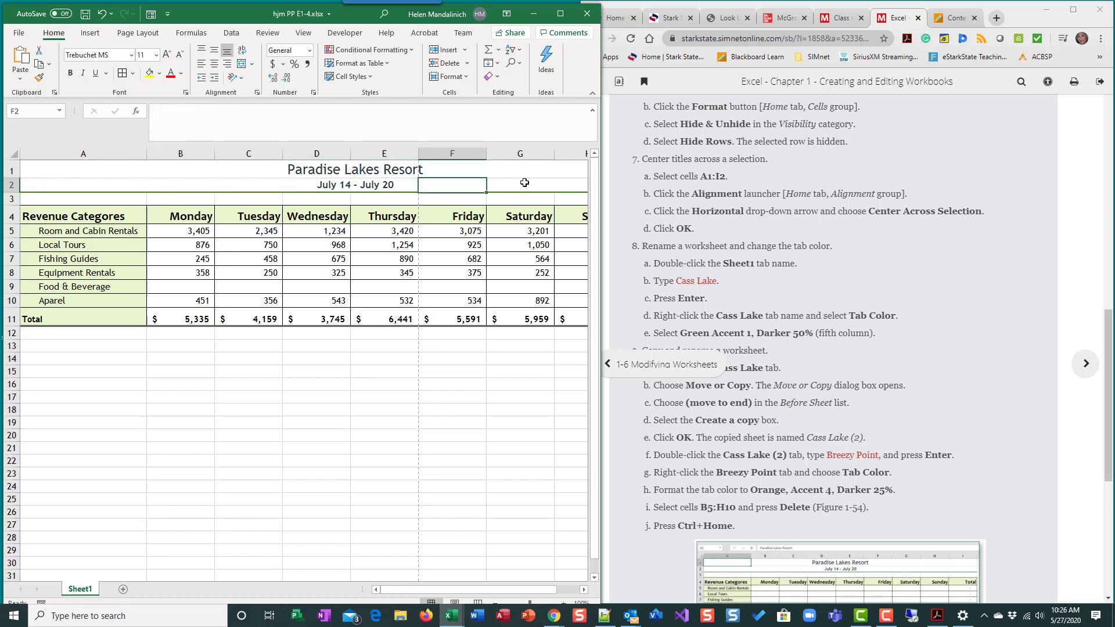
left_click(383, 184)
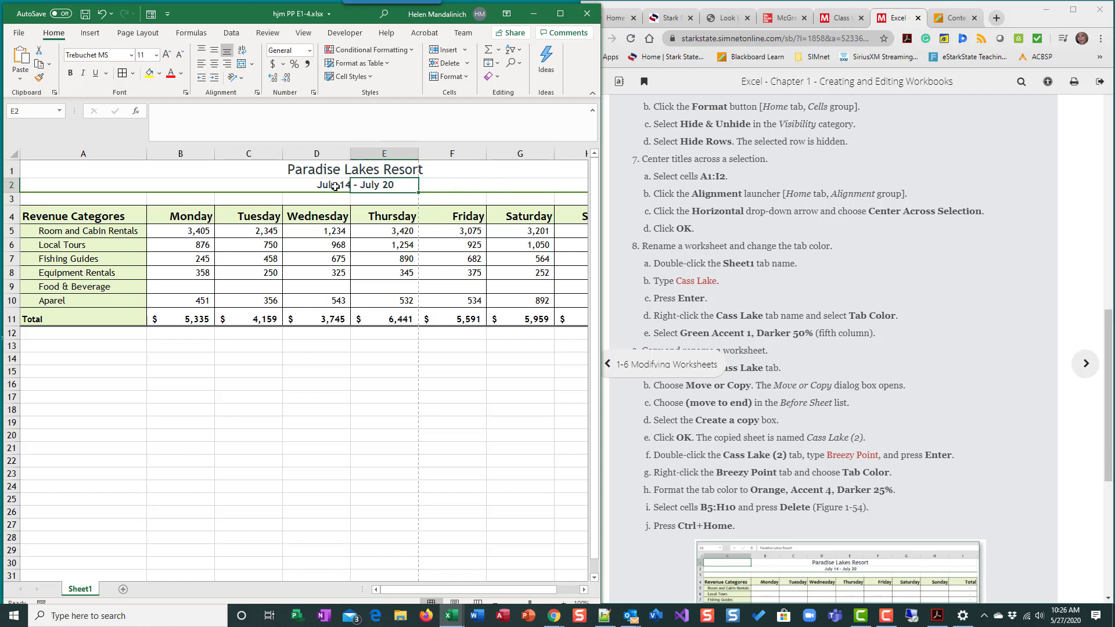
left_click(83, 184)
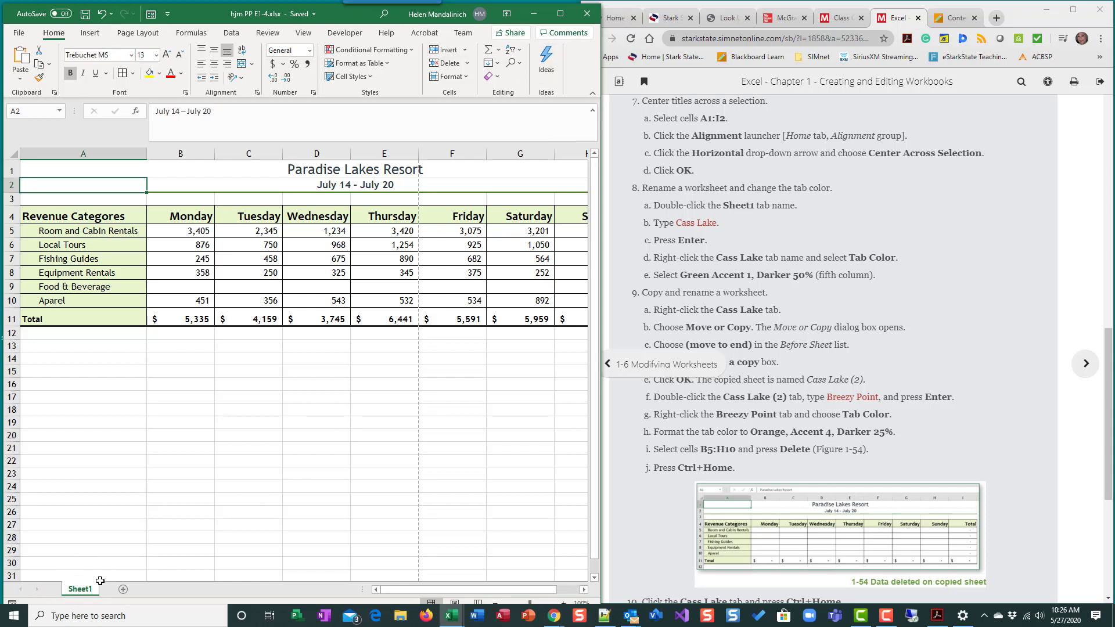
mouse_move(130, 604)
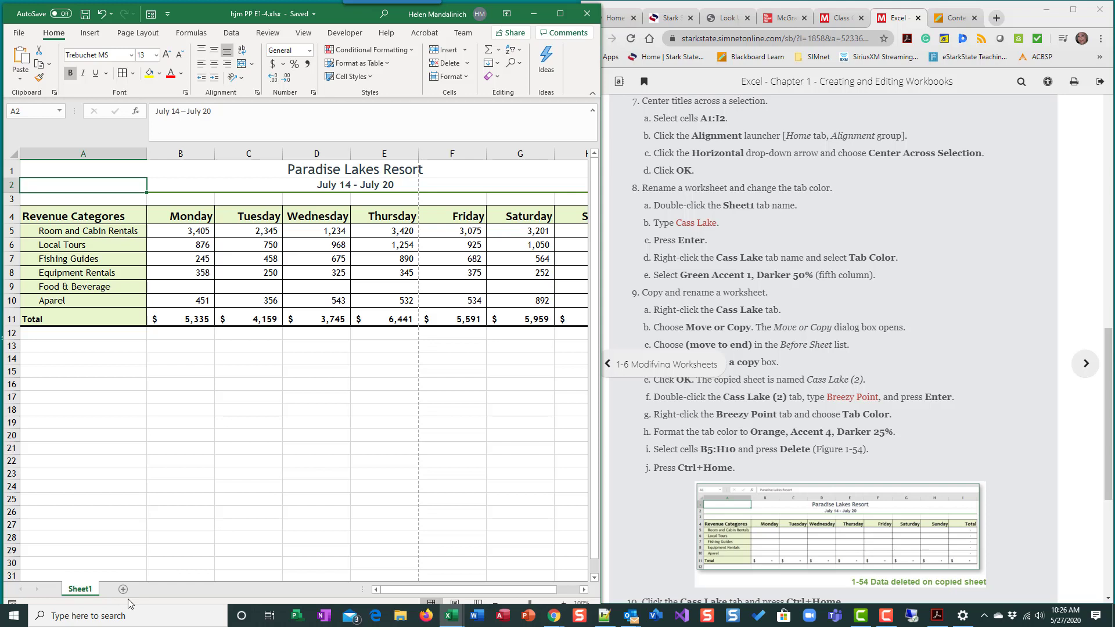
mouse_move(160, 562)
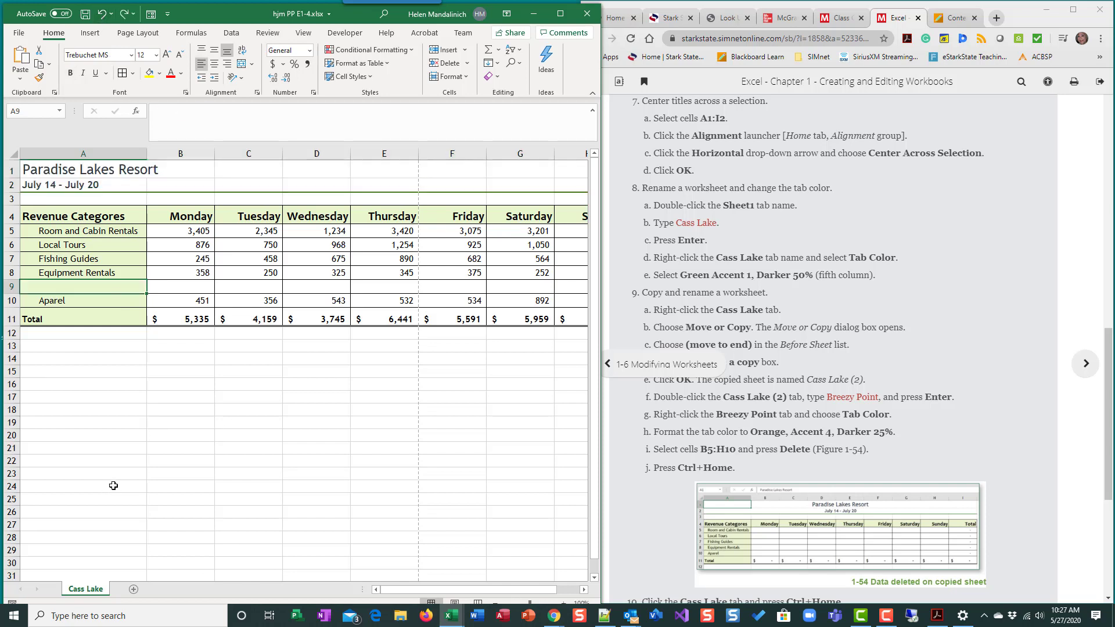
Step: Begin renaming the Sheet1 worksheet to Cass Lake
left_click(128, 14)
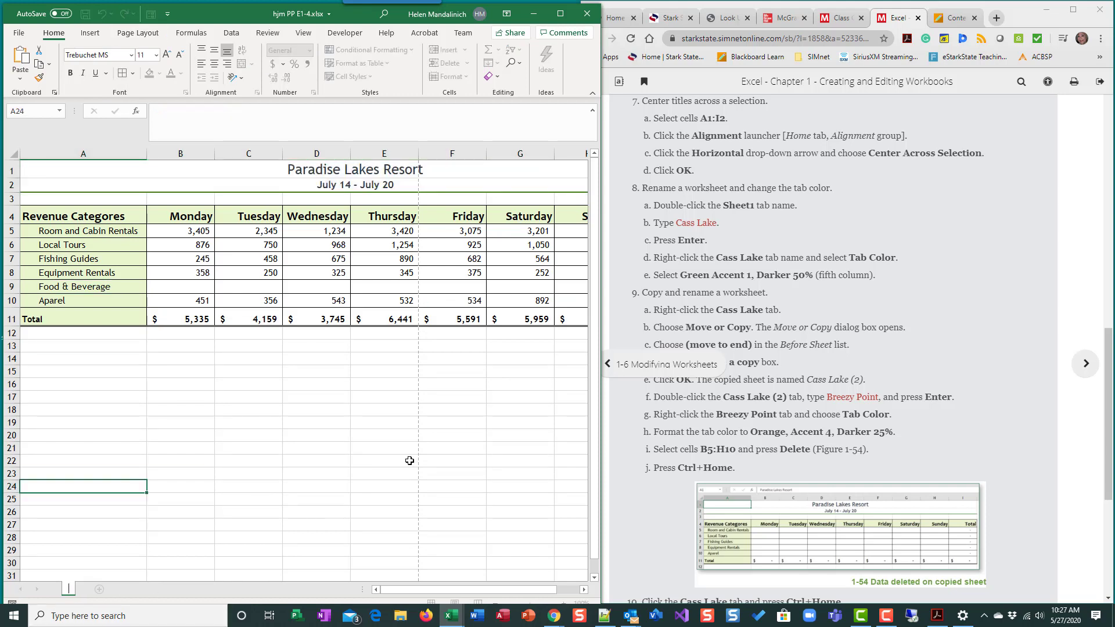
mouse_move(277, 479)
type("Cass Lake")
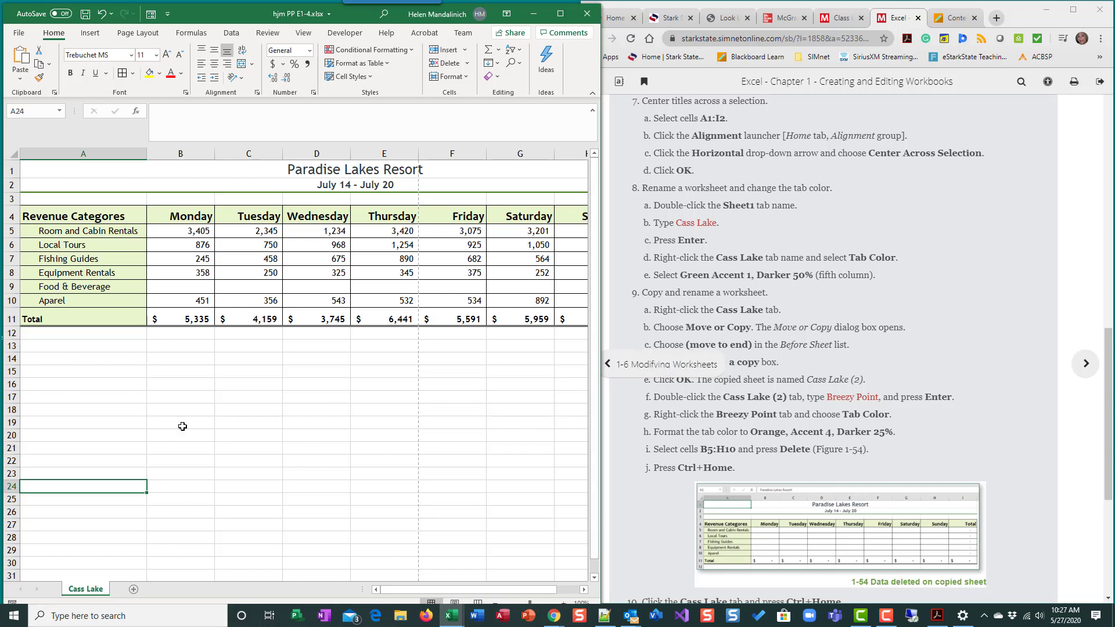
mouse_move(431, 188)
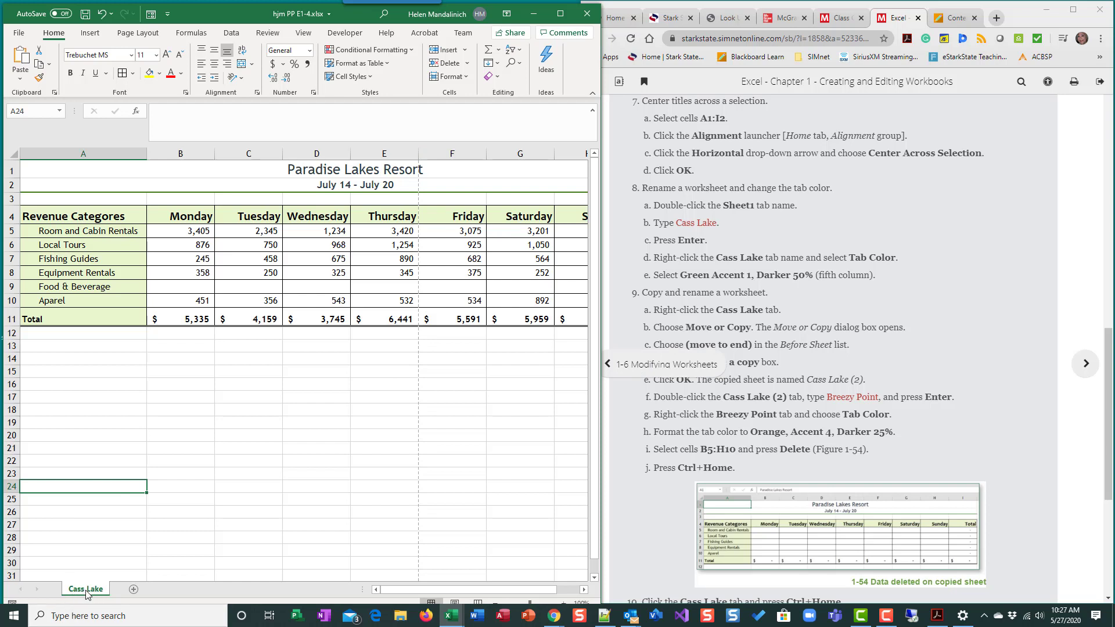
Step: Show the Tab Color palette for the Cass Lake sheet from its context menu
right_click(85, 589)
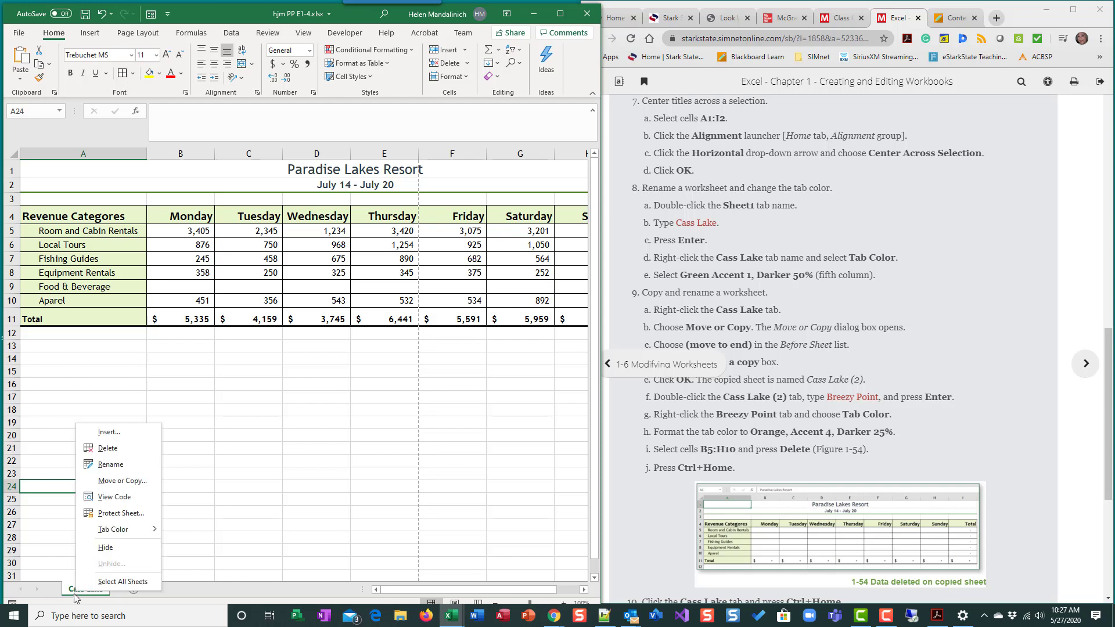
left_click(112, 529)
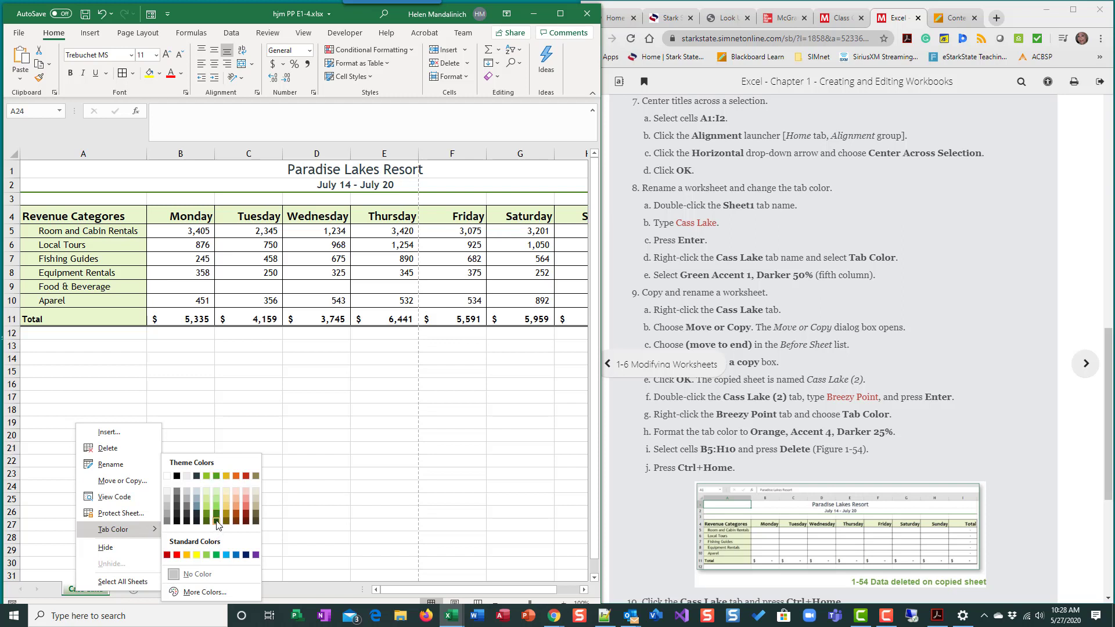
mouse_move(216, 519)
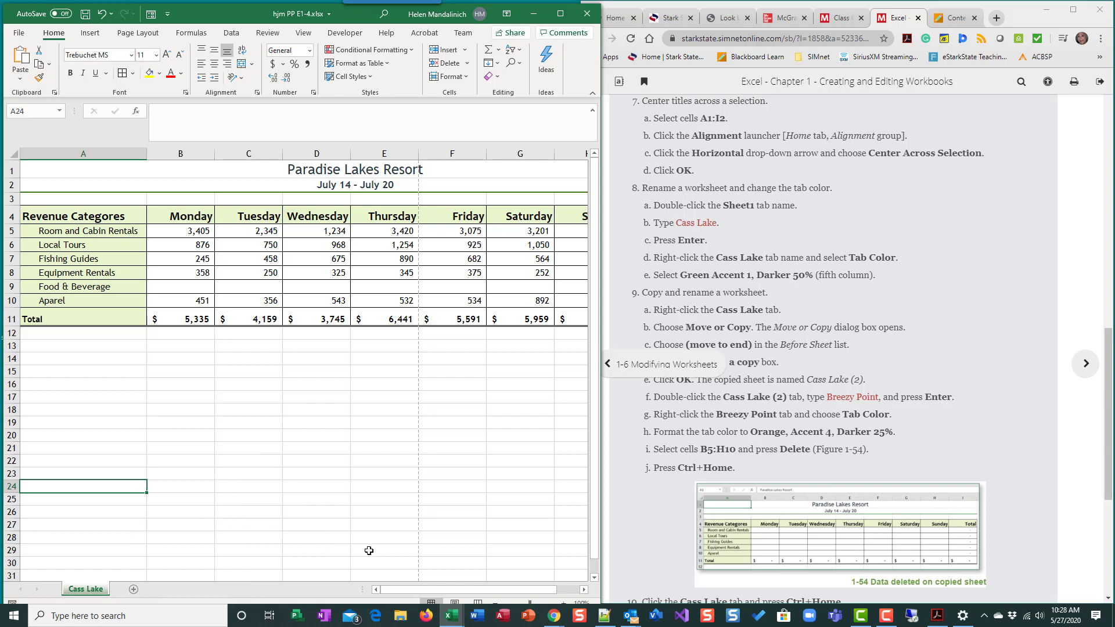
mouse_move(116, 590)
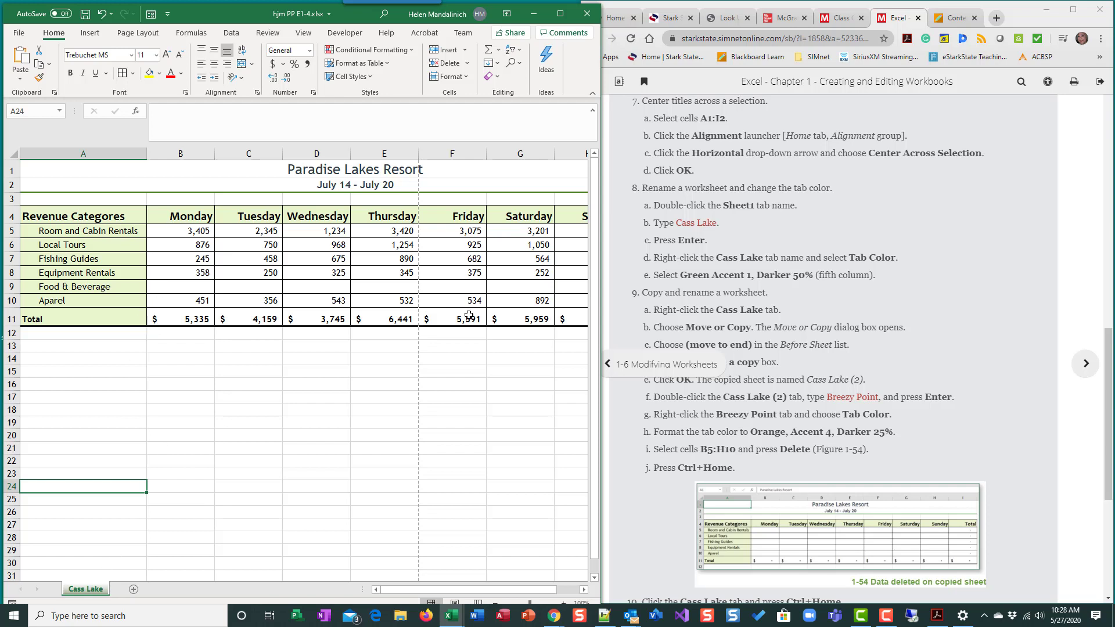
mouse_move(226, 338)
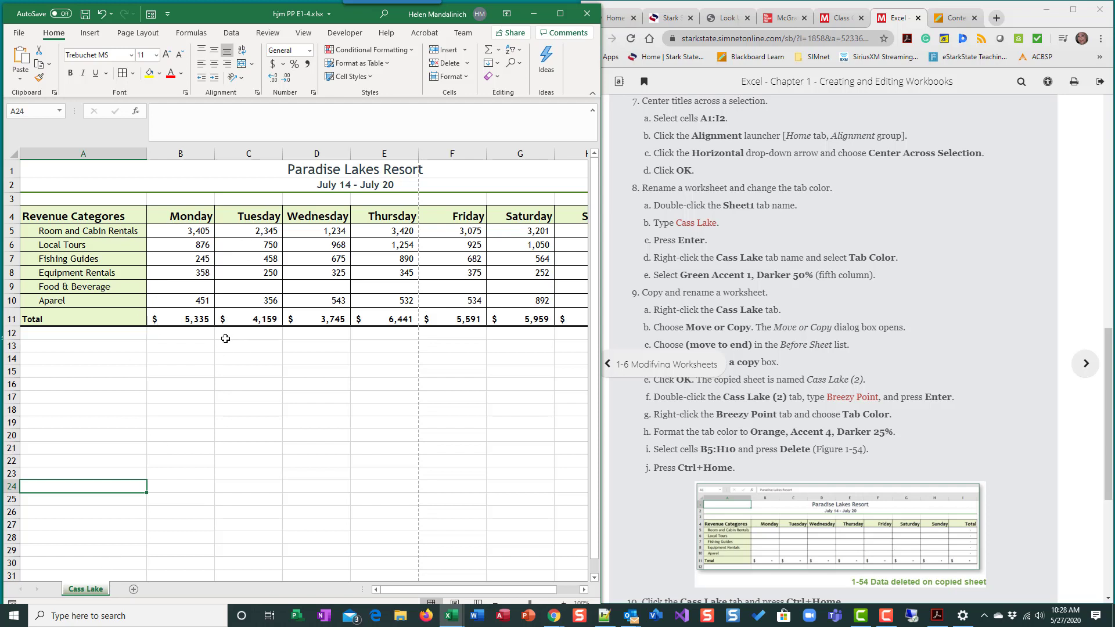
mouse_move(228, 337)
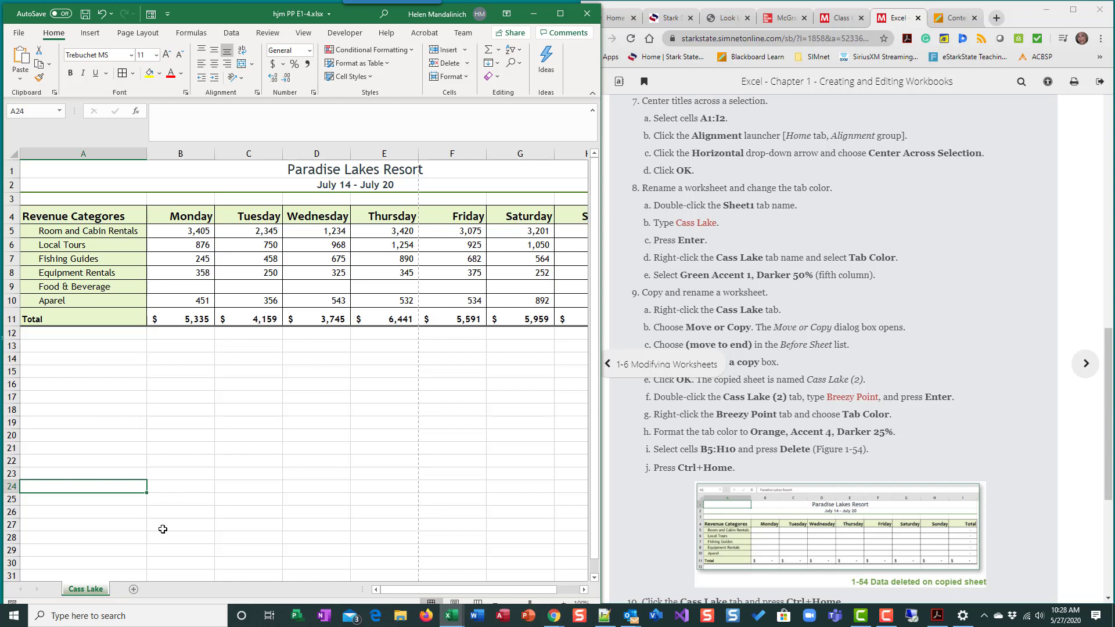
mouse_move(166, 577)
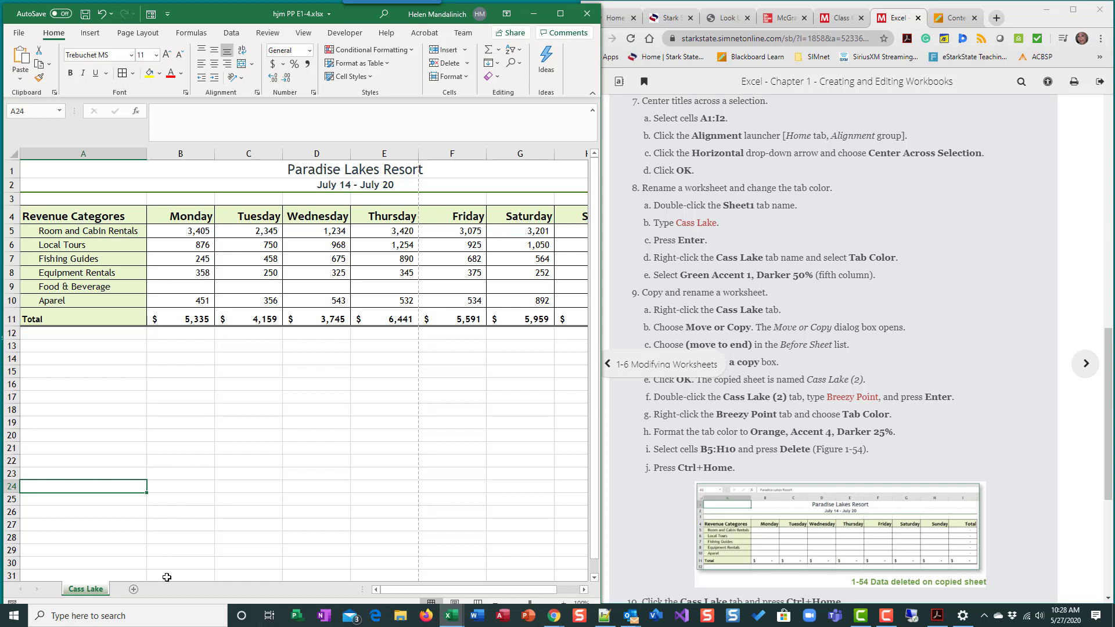
mouse_move(112, 590)
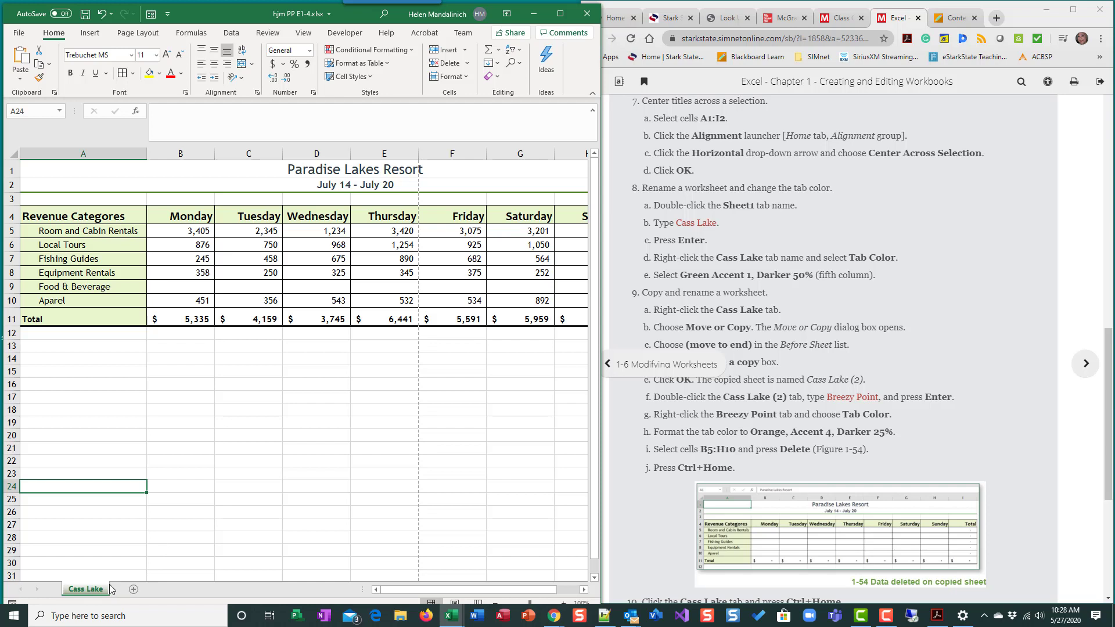
mouse_move(147, 600)
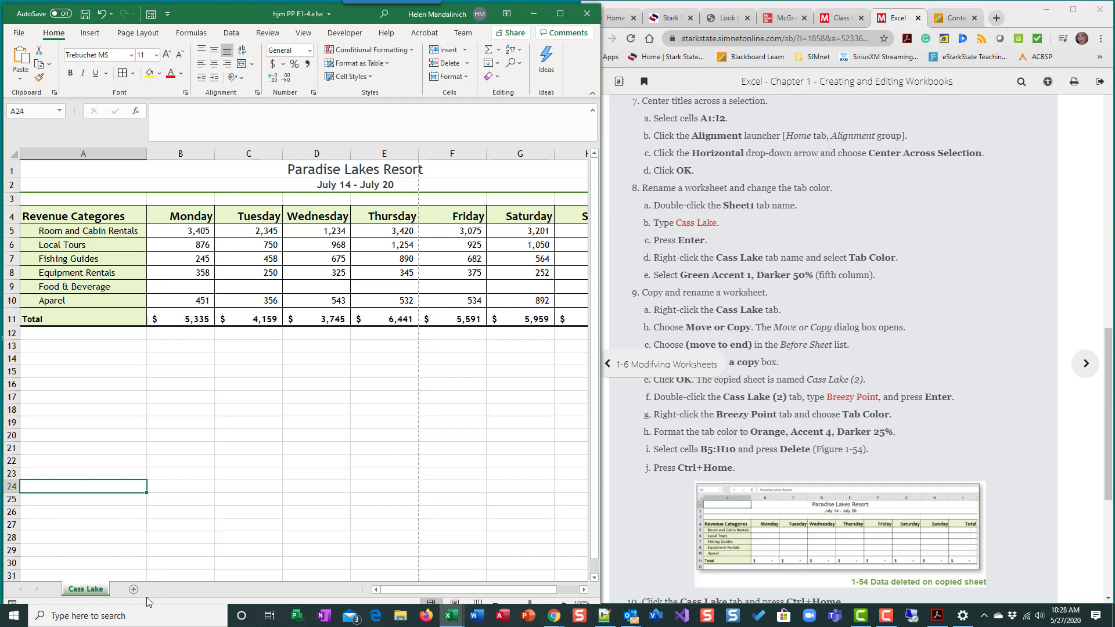
mouse_move(122, 589)
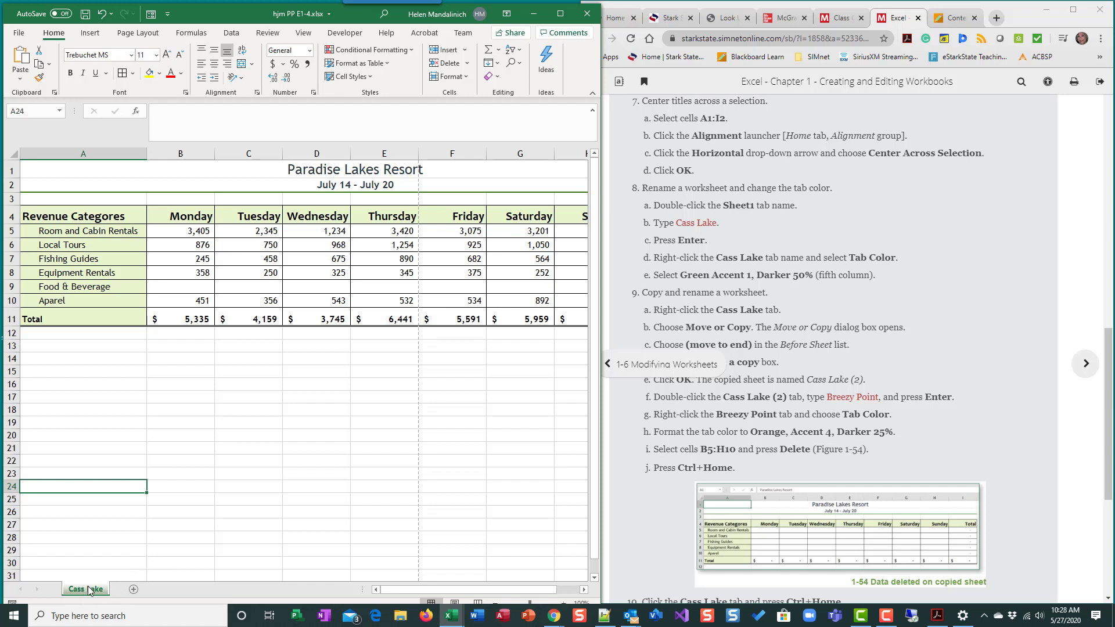
mouse_move(96, 590)
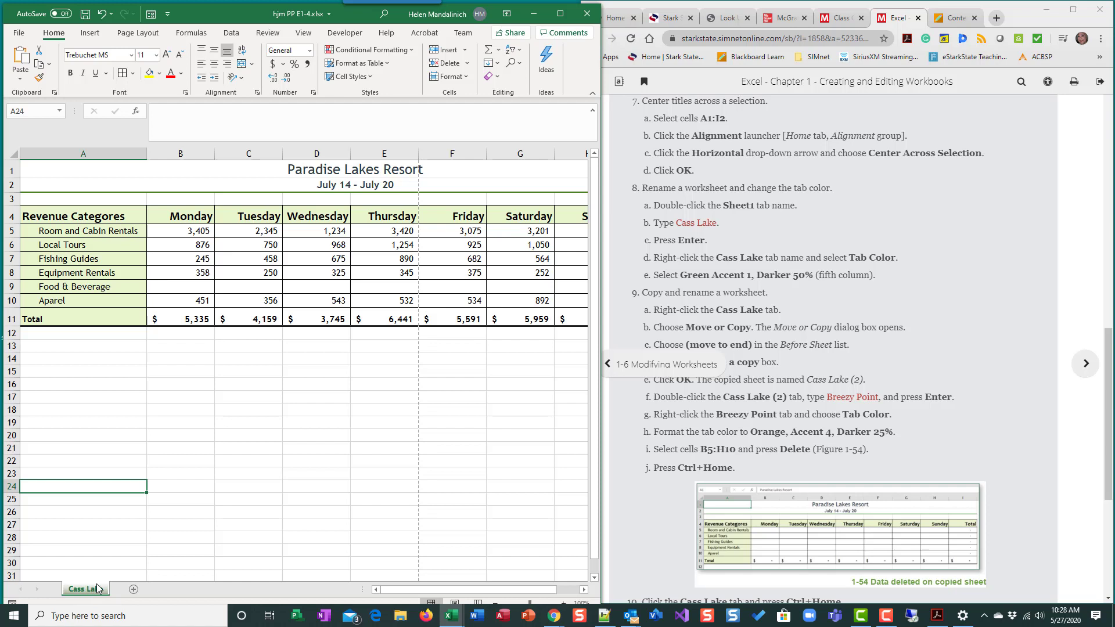
left_click(1083, 363)
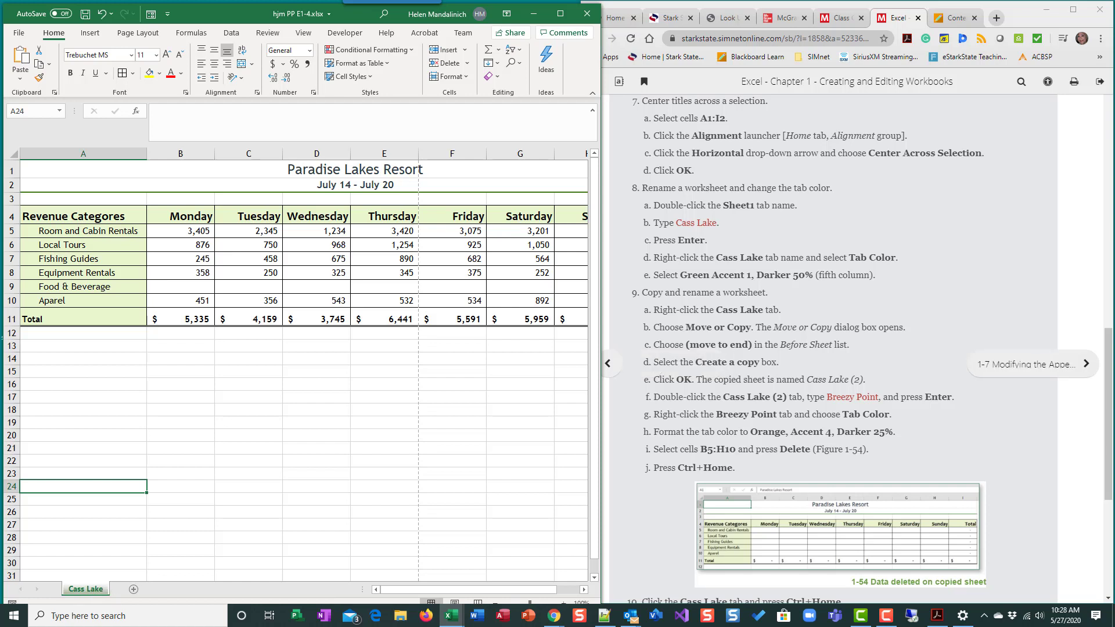
left_click(608, 364)
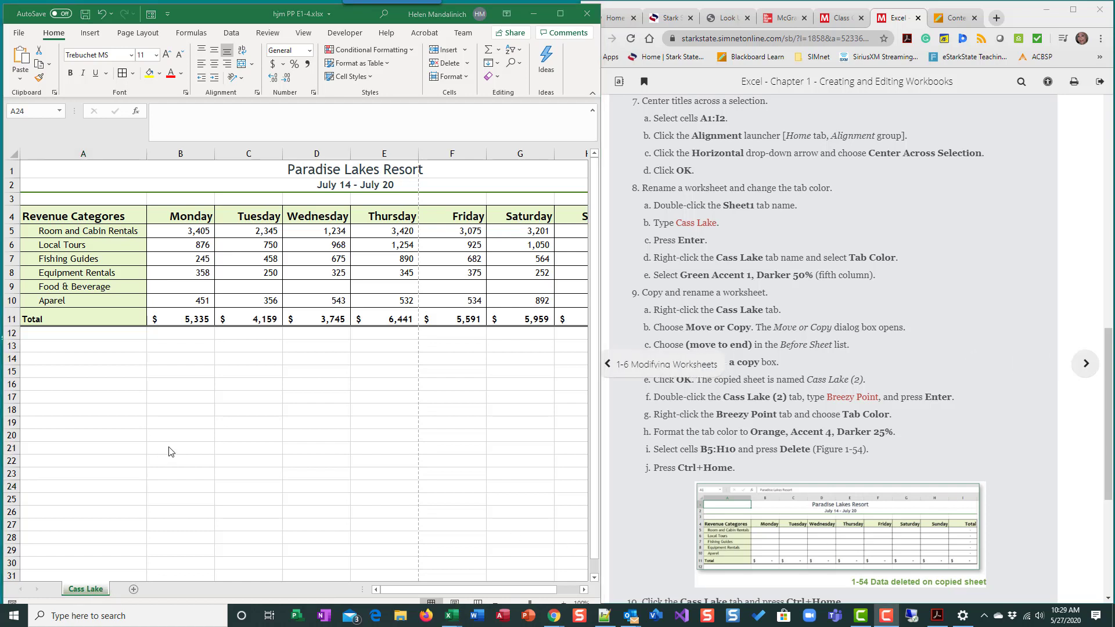
mouse_move(92, 594)
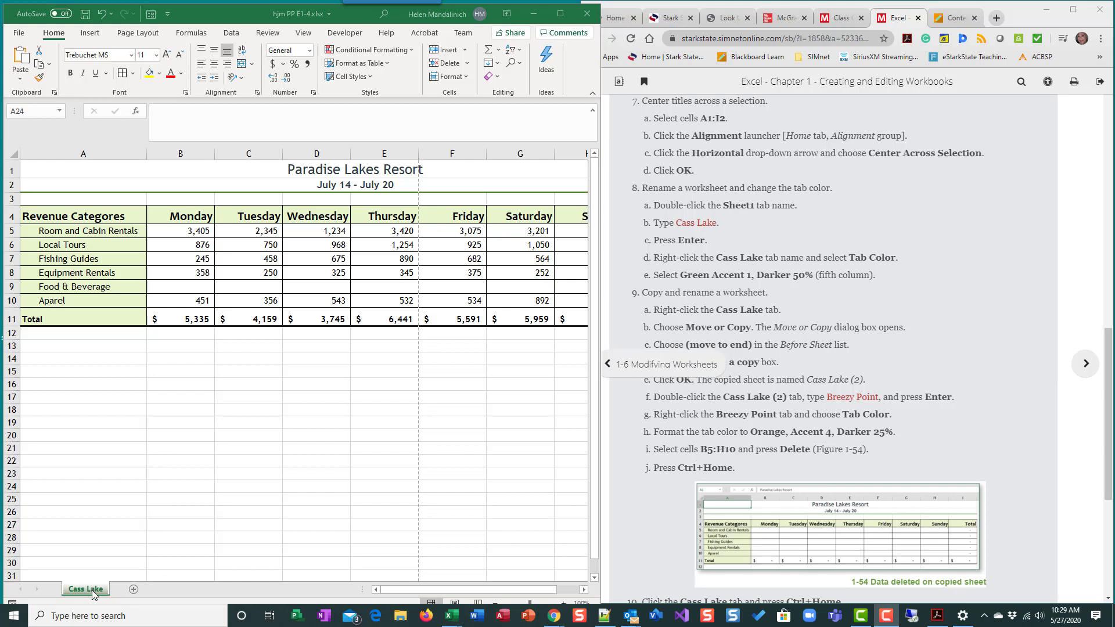
mouse_move(93, 590)
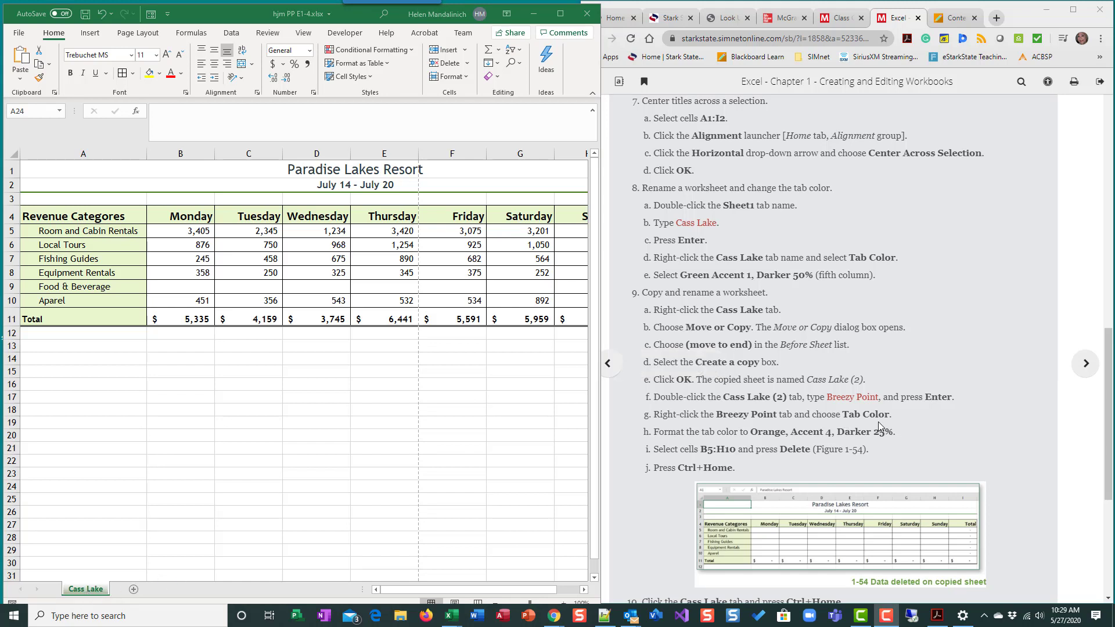
scroll("down", 3)
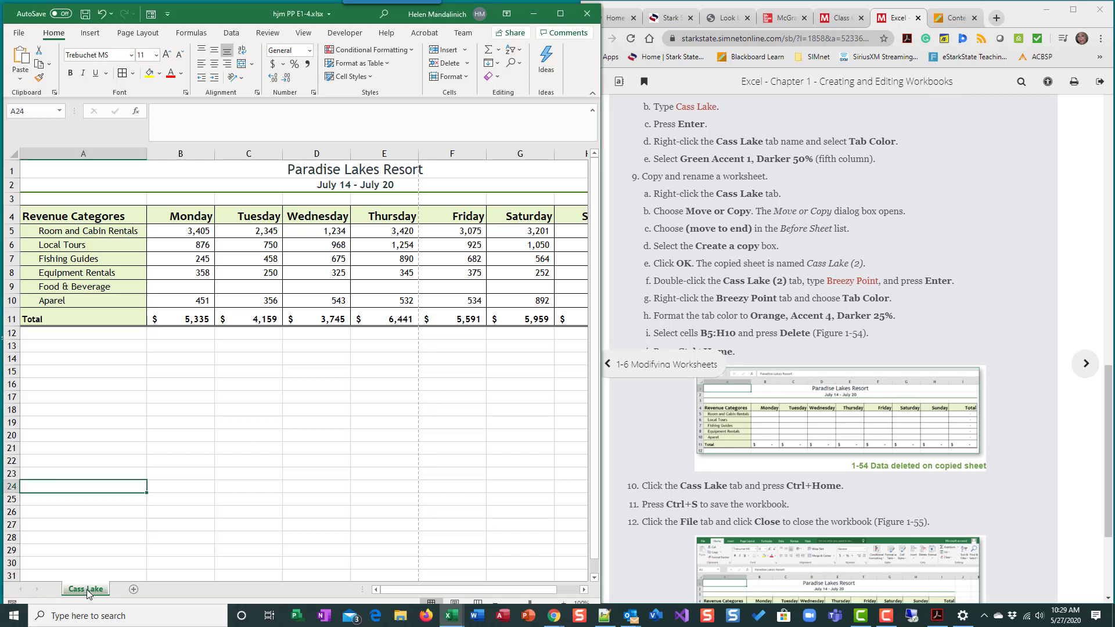
Step: Create a copy of the Cass Lake sheet at the end, named Cass Lake (2), via Move or Copy
right_click(85, 589)
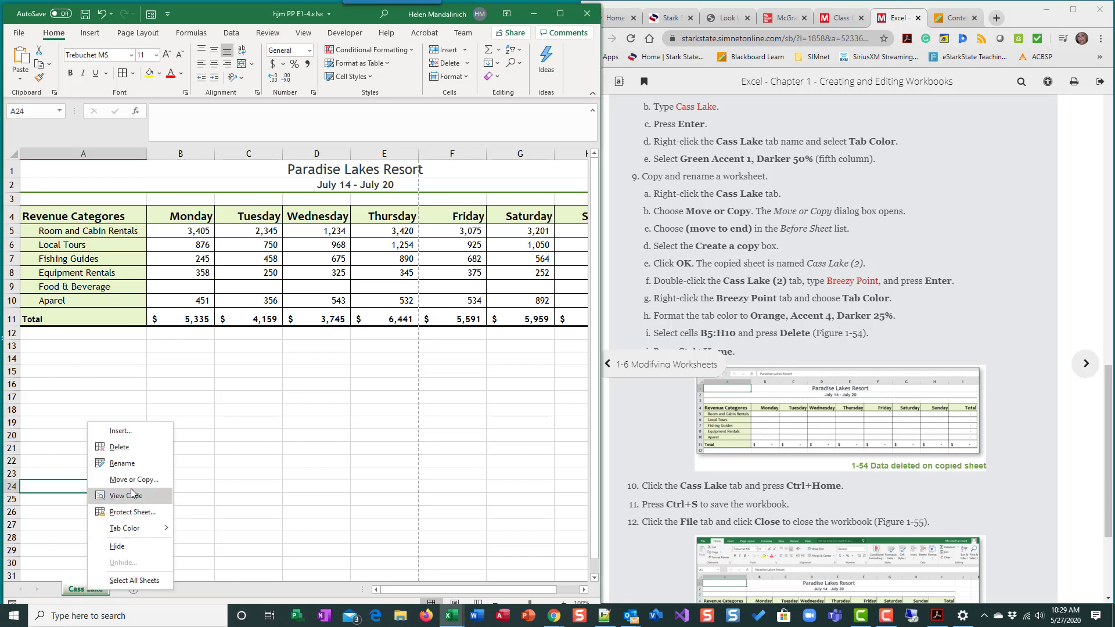
left_click(132, 478)
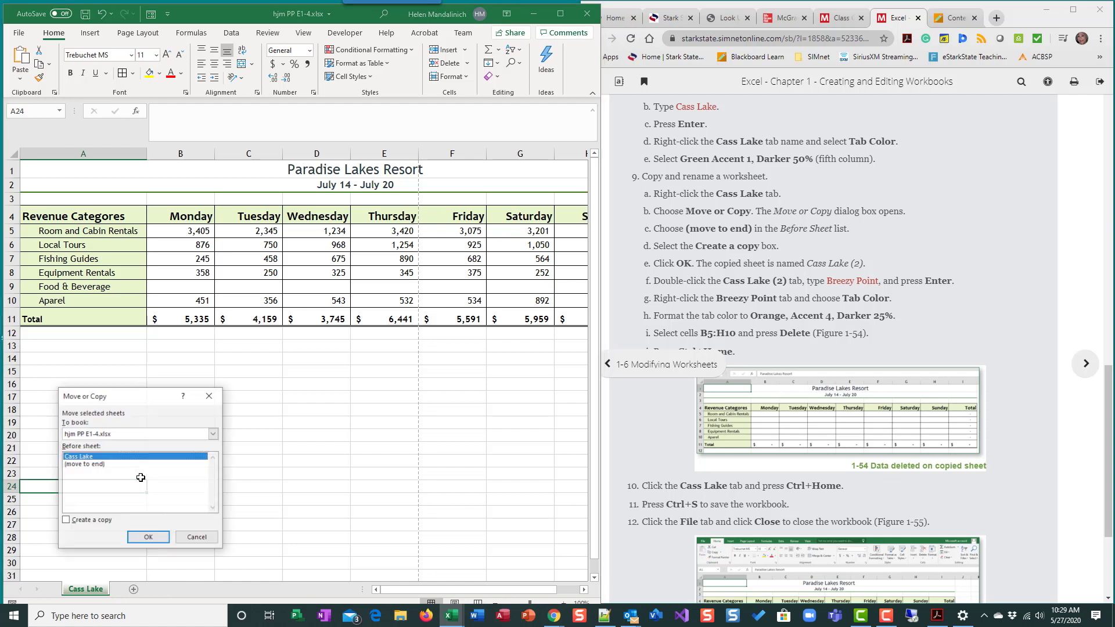
left_click(83, 463)
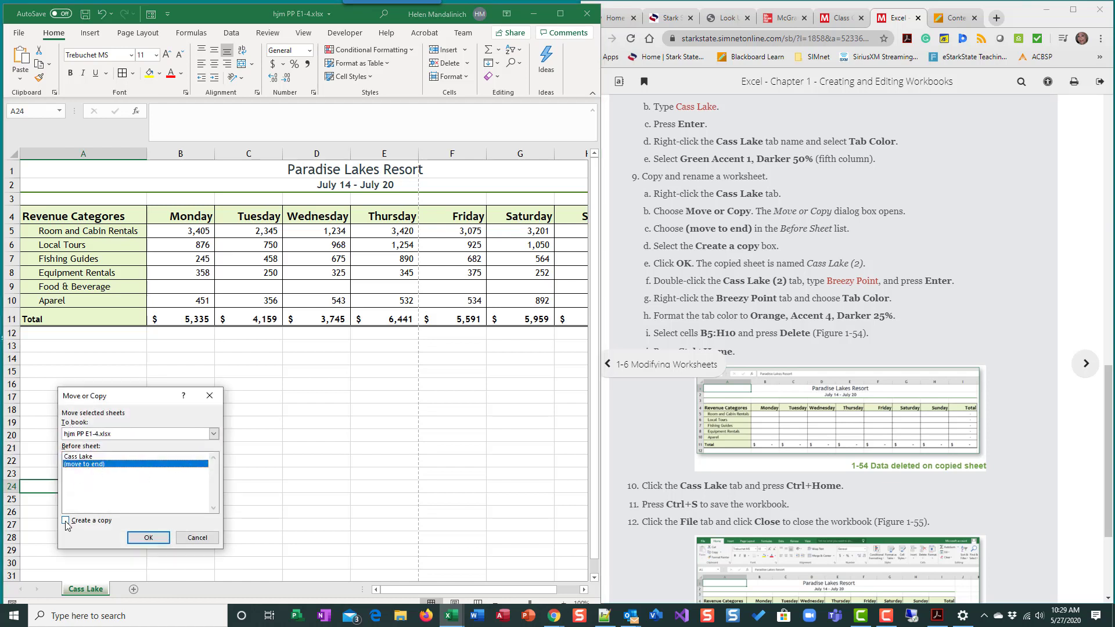
left_click(65, 520)
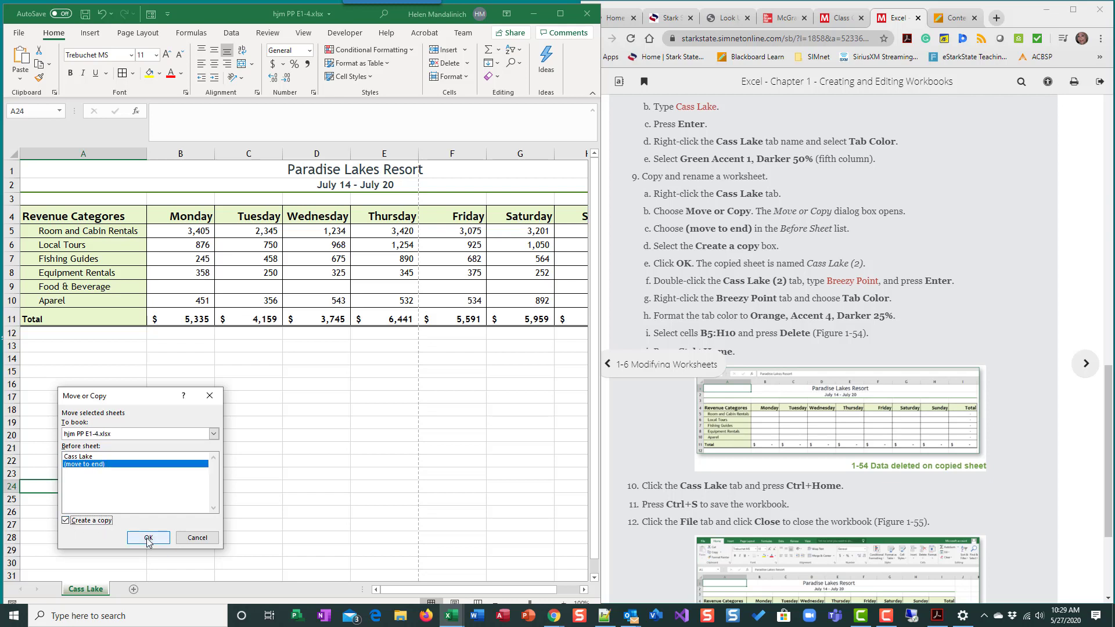
left_click(147, 538)
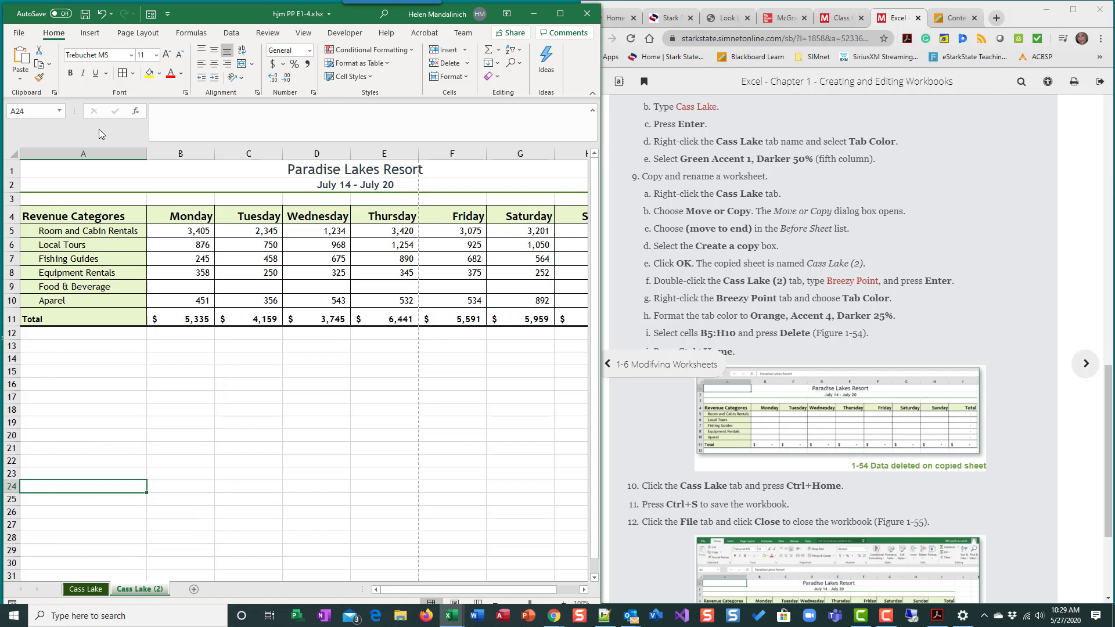
left_click(85, 589)
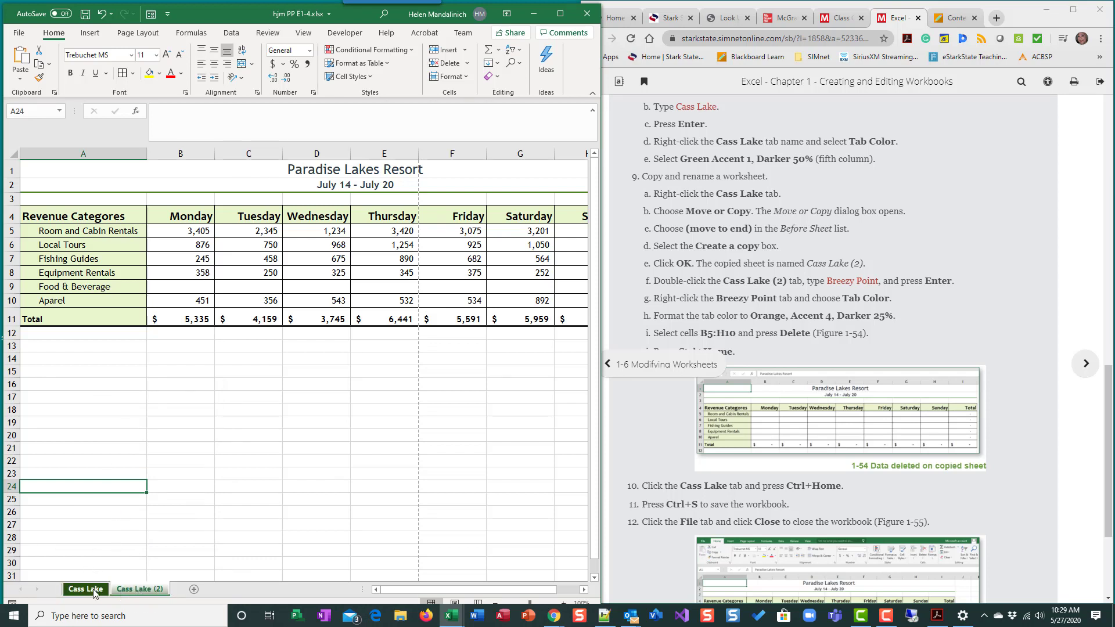
left_click(140, 588)
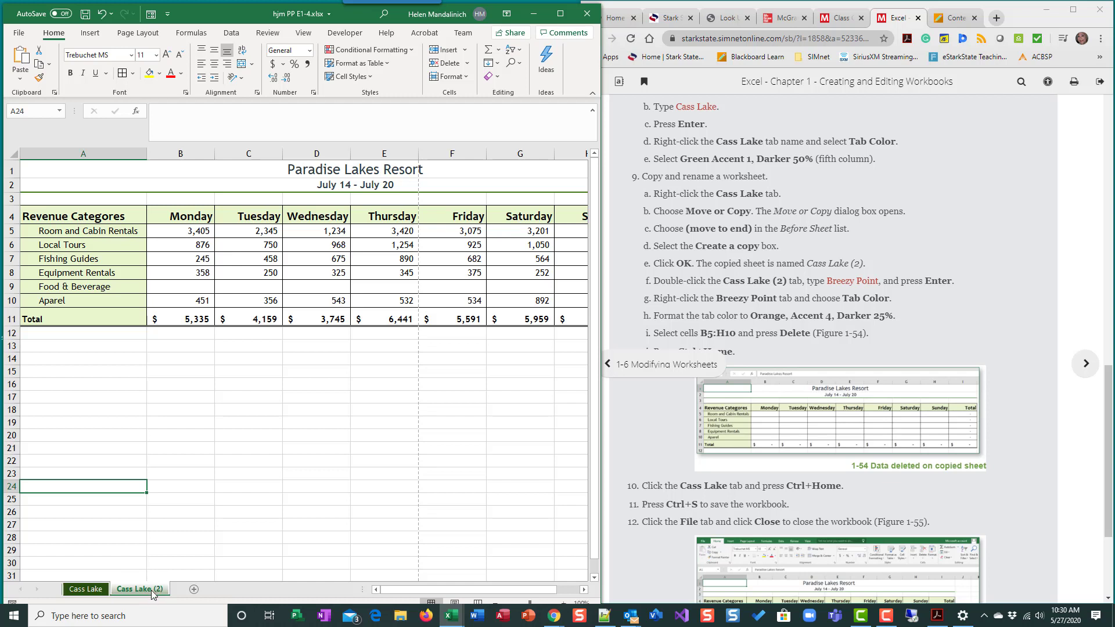
Step: Name the copied sheet Breezy Point and select its daily revenue figures for clearing
left_click(84, 588)
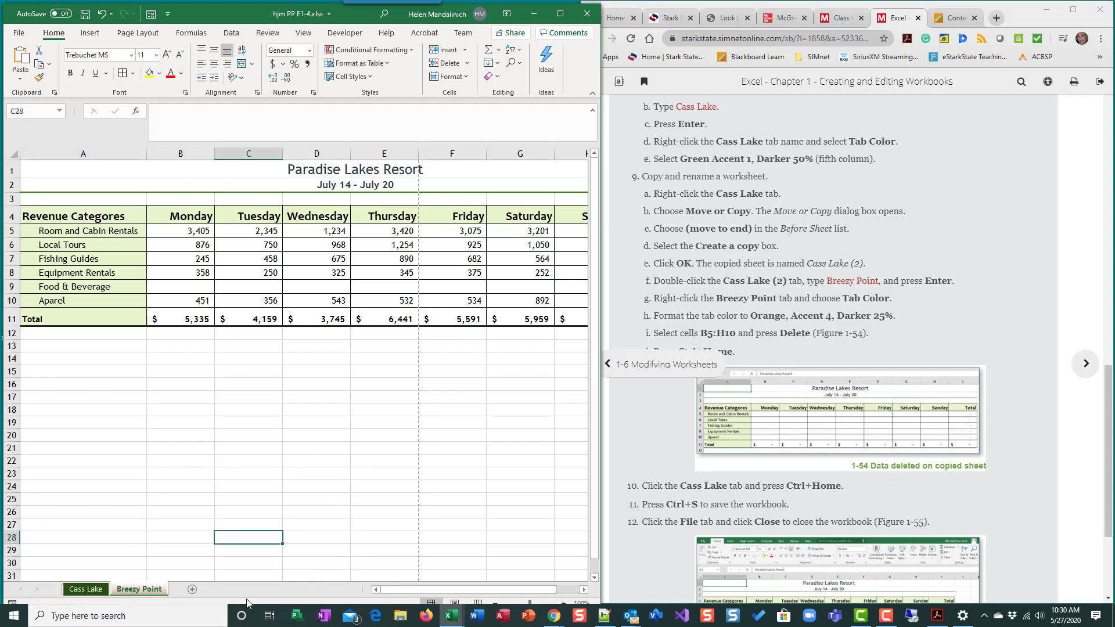
scroll("down", 3)
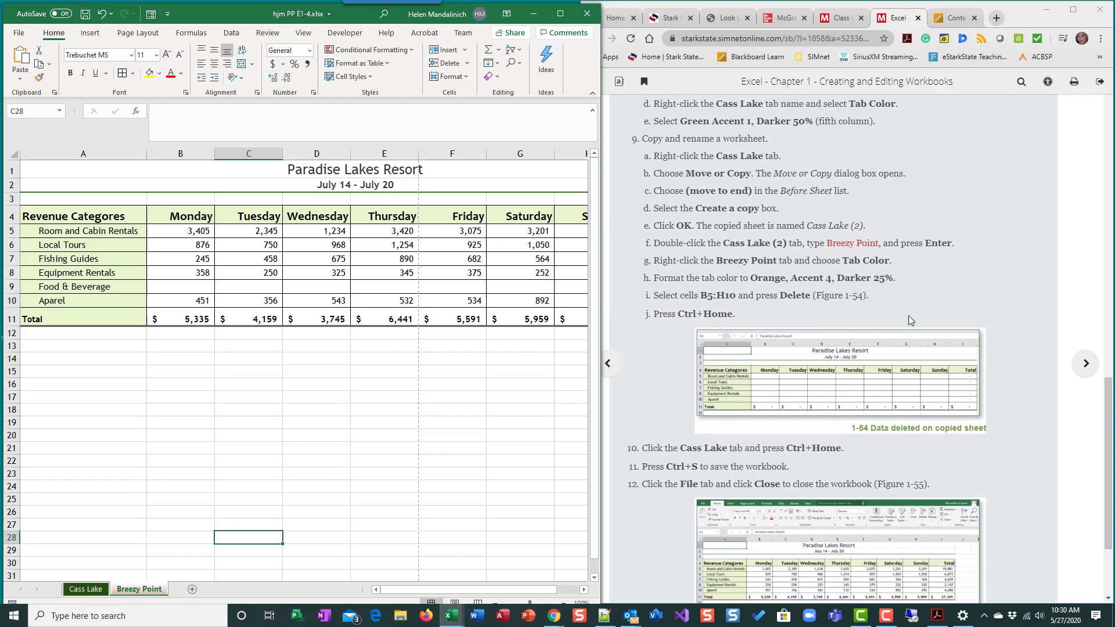
scroll("down", 3)
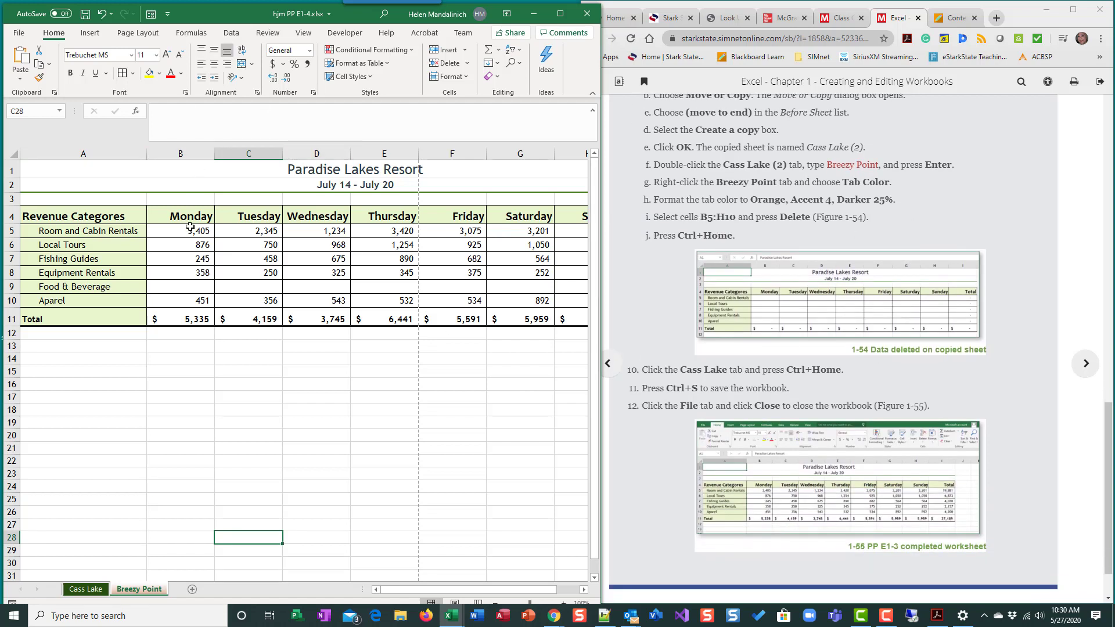
left_click_drag(180, 230, 383, 286)
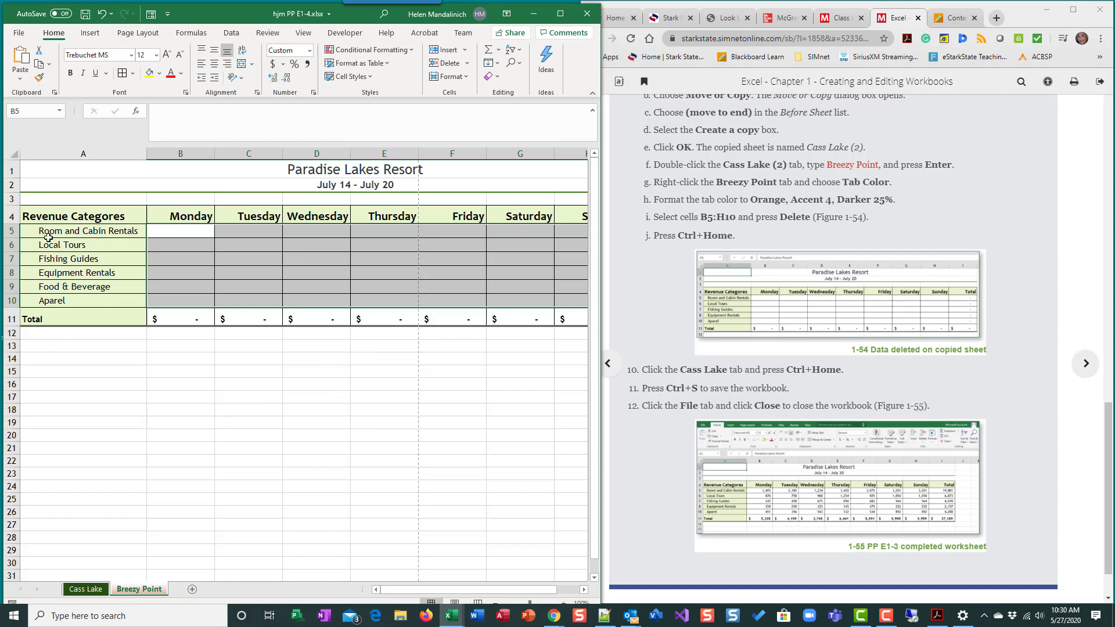
mouse_move(634, 301)
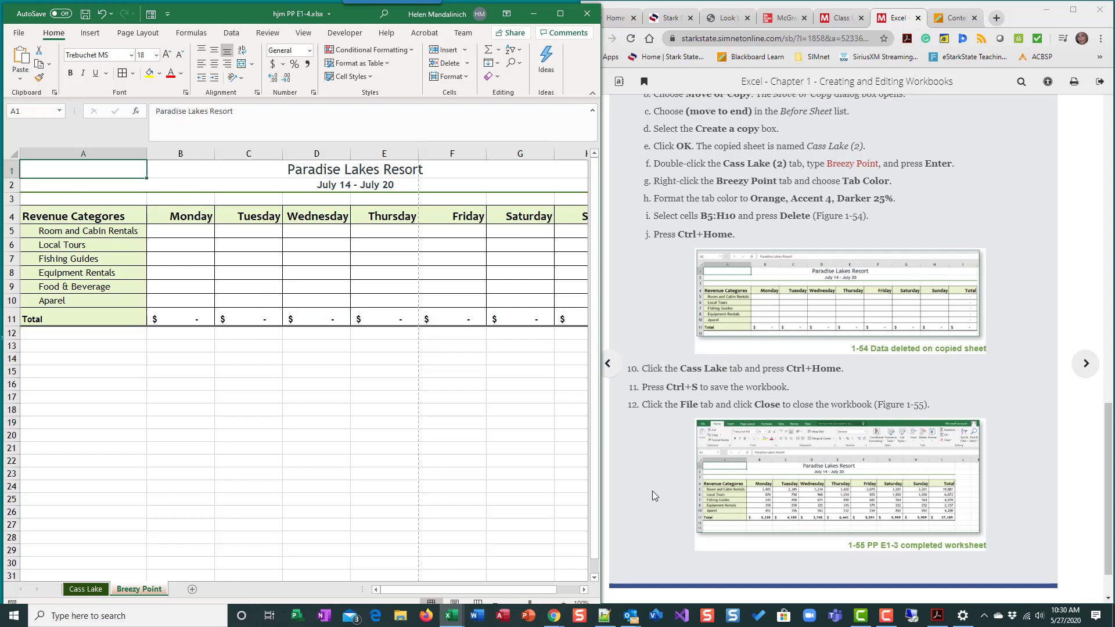
Step: Color the Breezy Point tab Orange, Accent 4, Darker 25%, return to Cass Lake and save
scroll("down", 3)
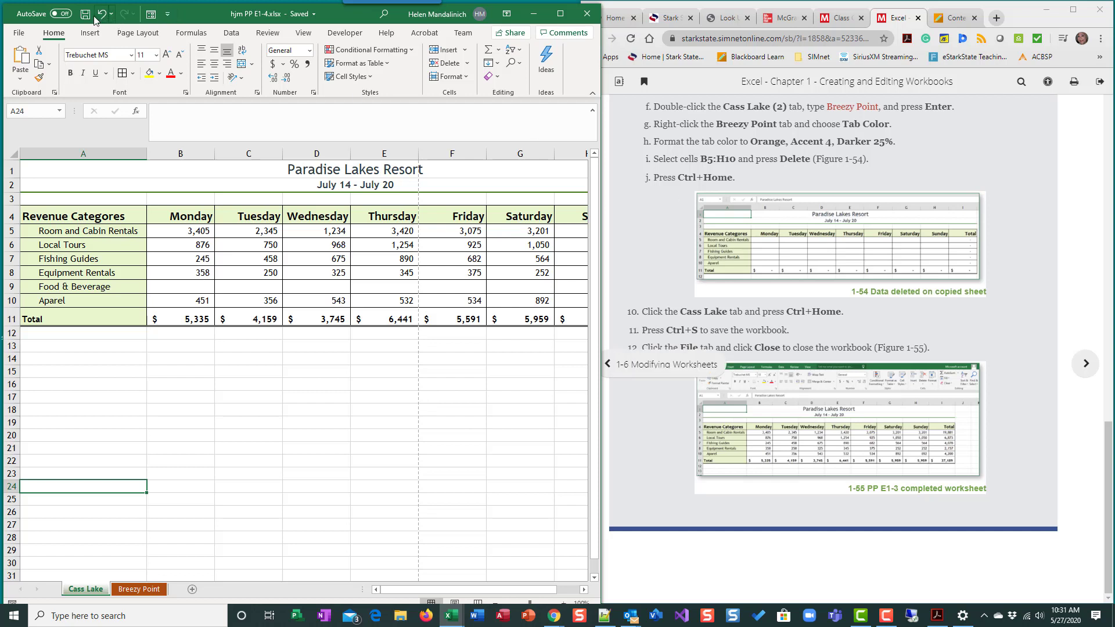
mouse_move(783, 377)
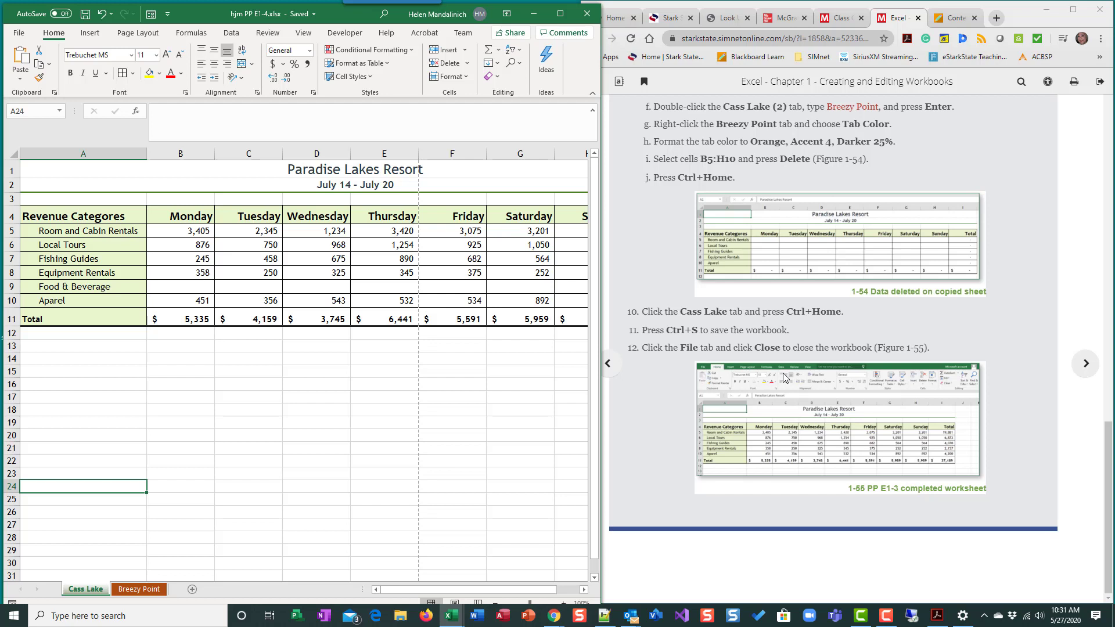
mouse_move(690, 419)
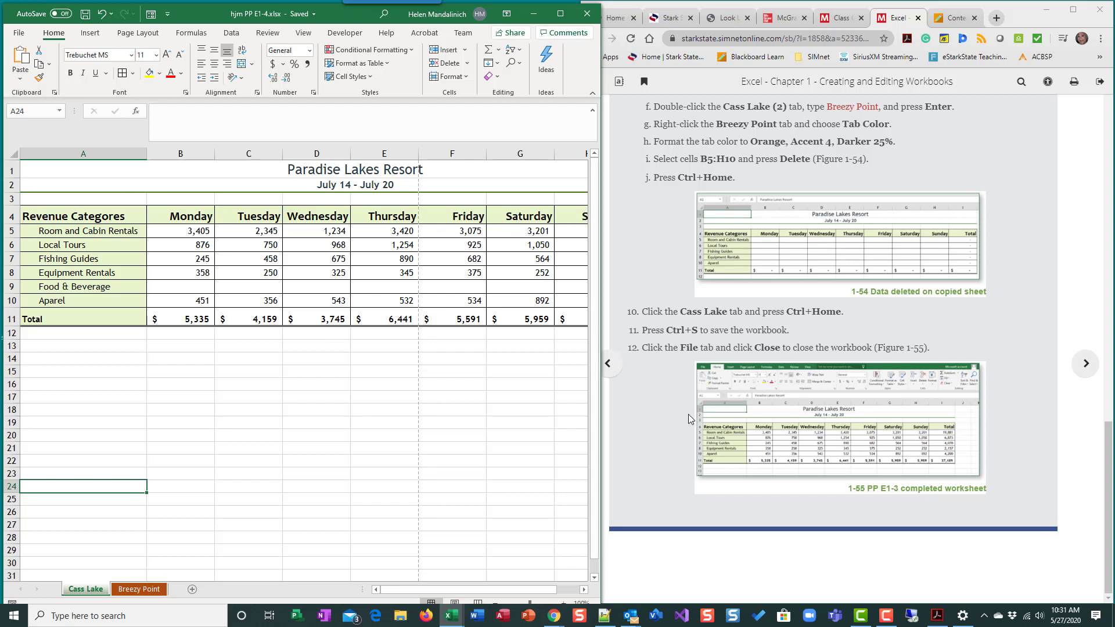
mouse_move(1019, 404)
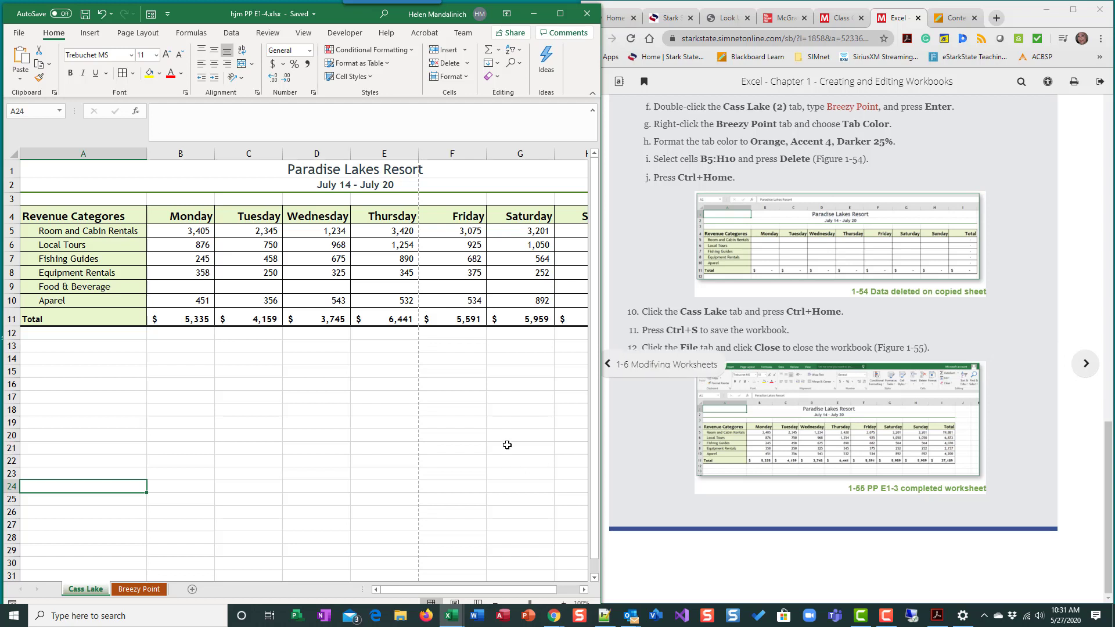
left_click(1084, 363)
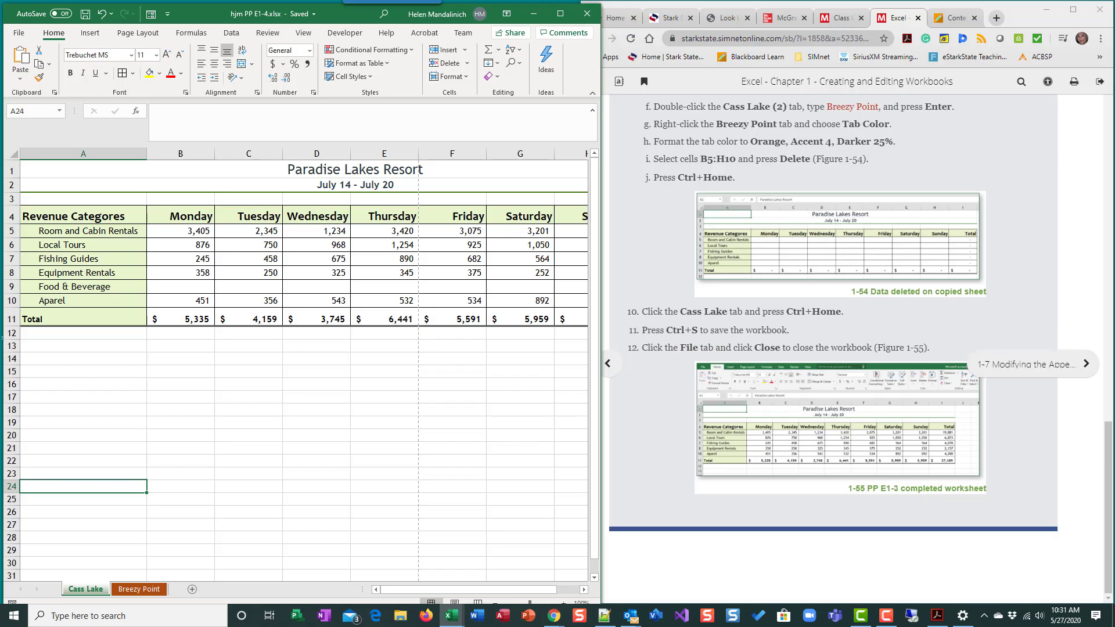